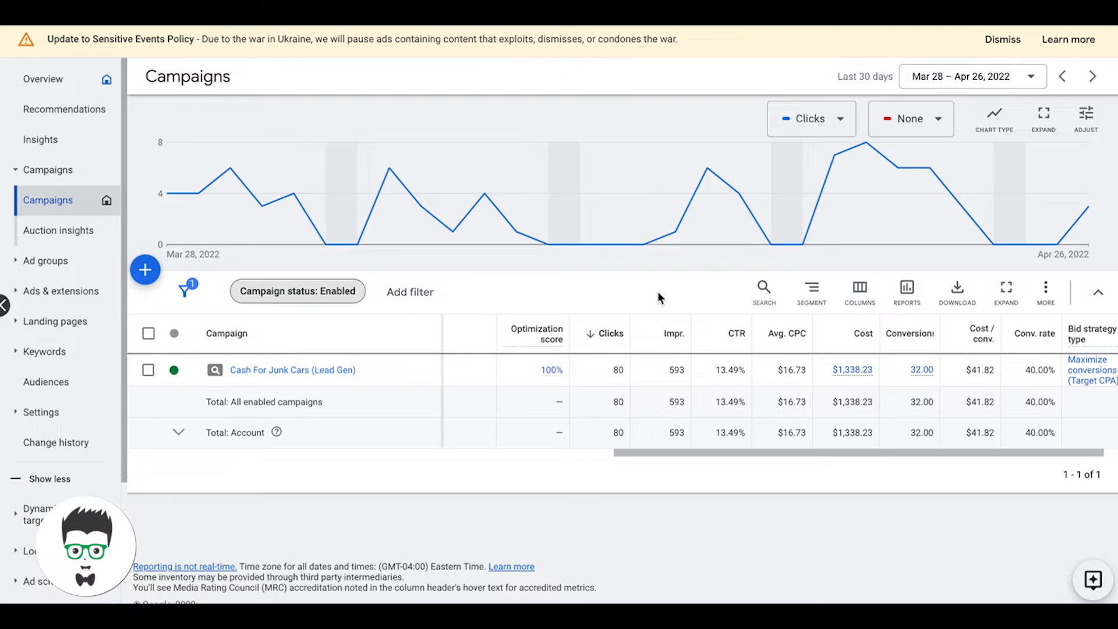
mouse_move(531, 295)
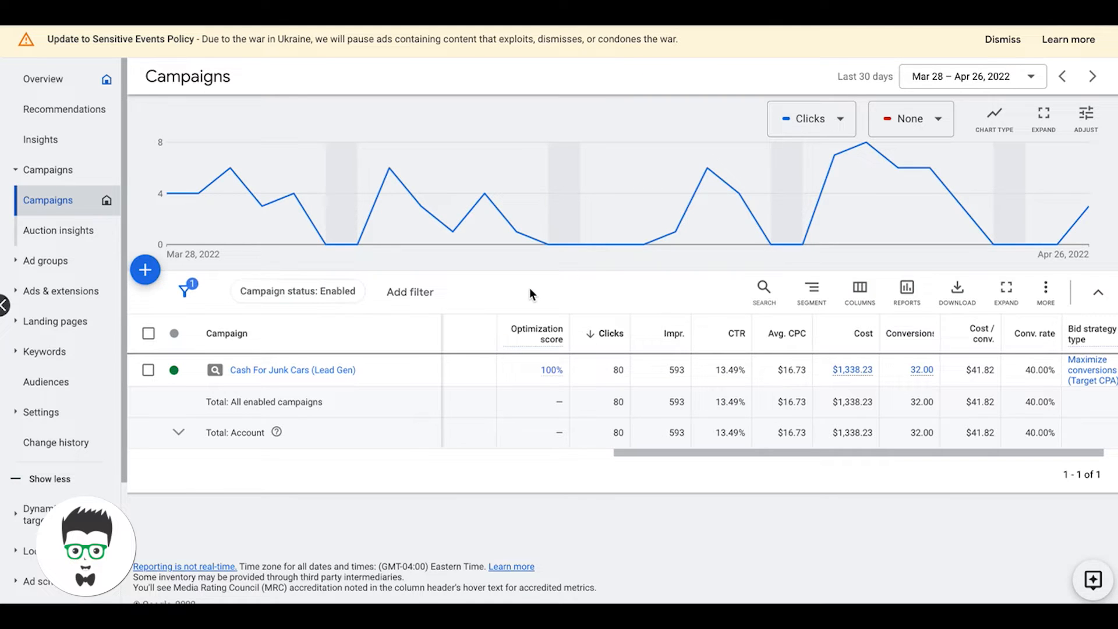
mouse_move(350, 377)
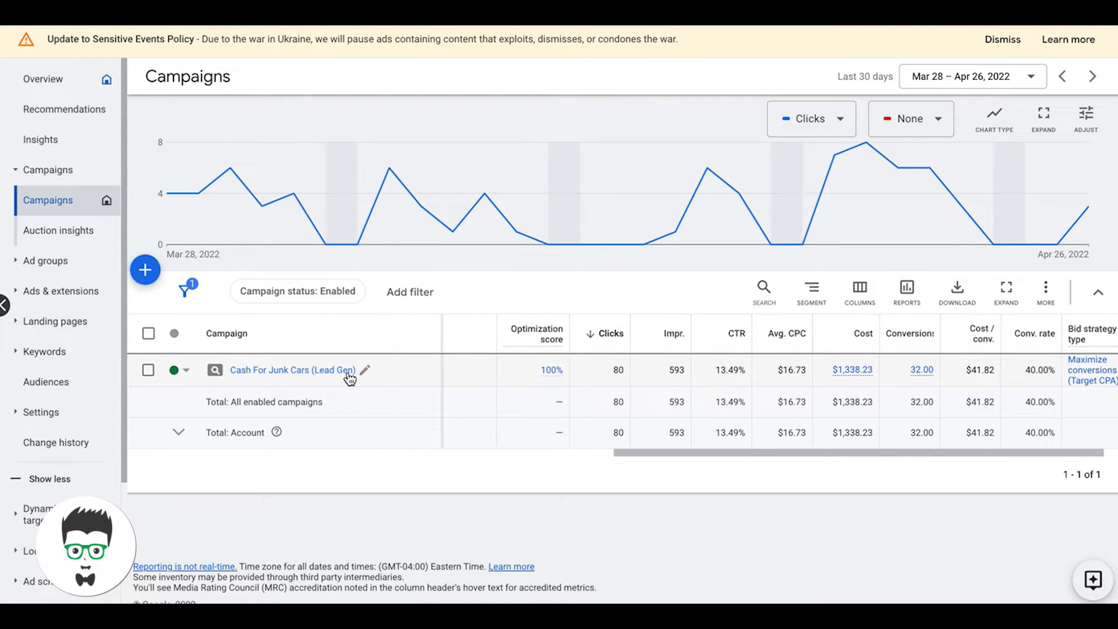
Open the 'Cash For Junk Cars (Lead Gen)' campaign from the Campaigns list
left_click(293, 370)
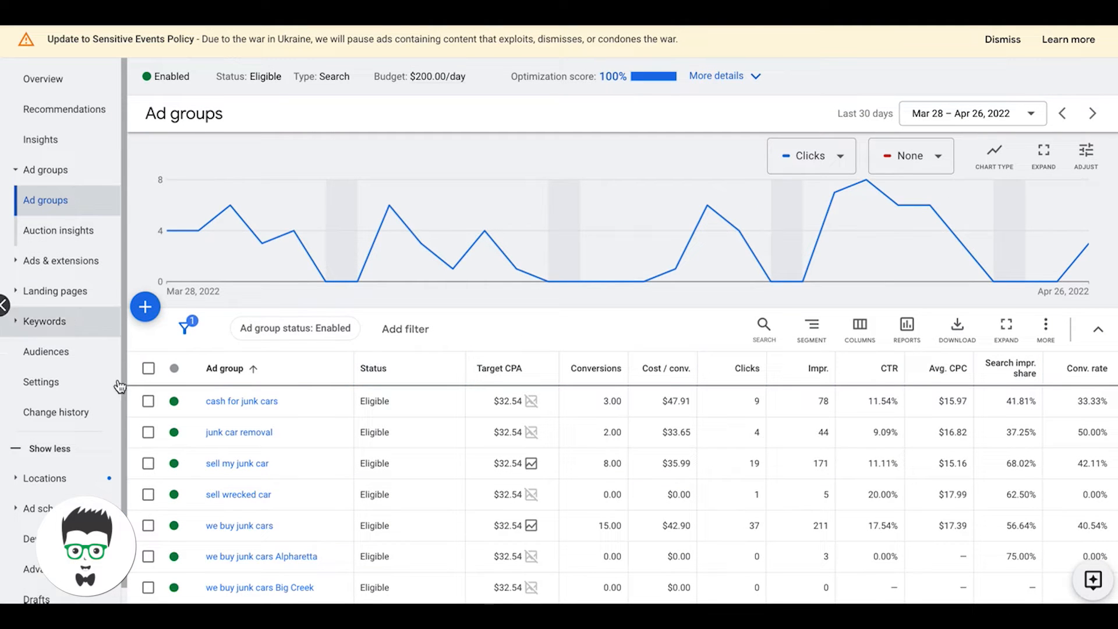
Show the campaign's Devices report with computers and tablets at -100% bid adjustment
left_click(40, 477)
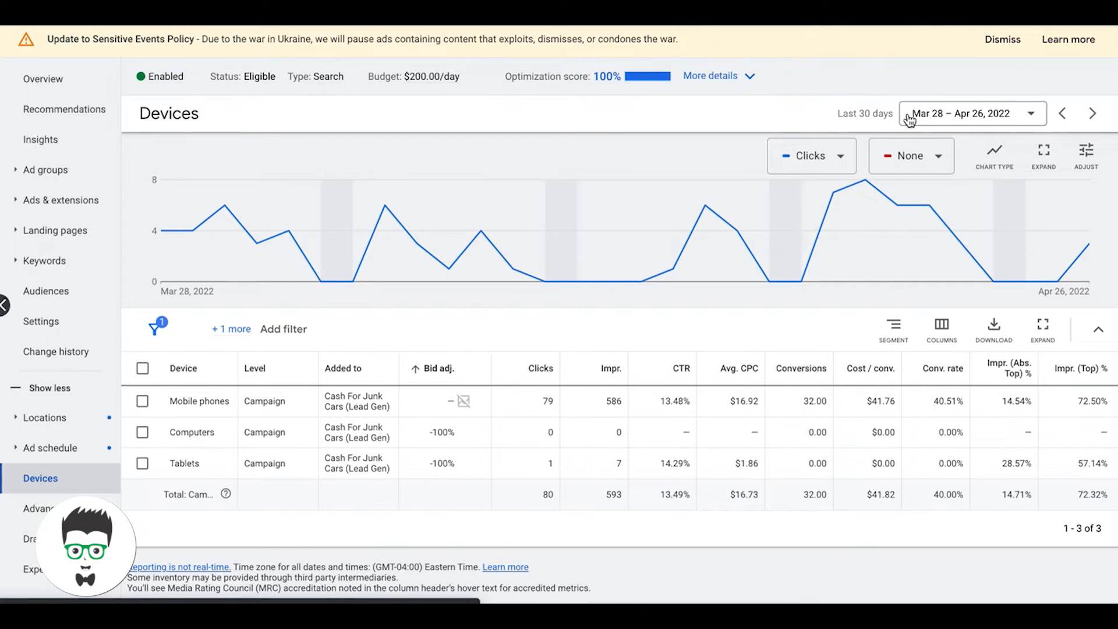
mouse_move(770, 131)
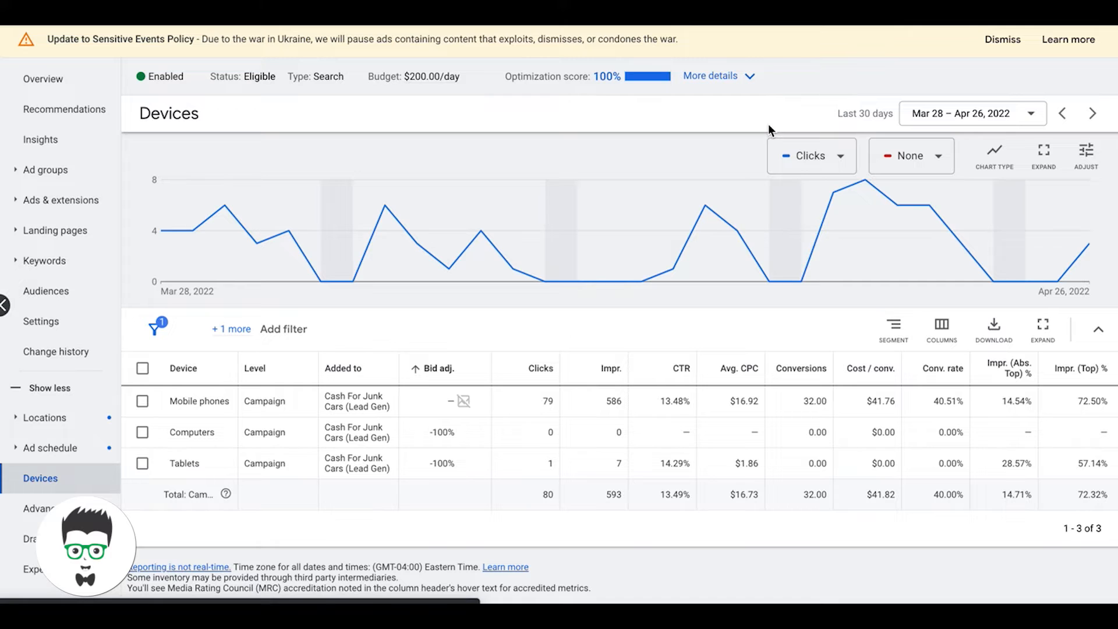
mouse_move(430, 448)
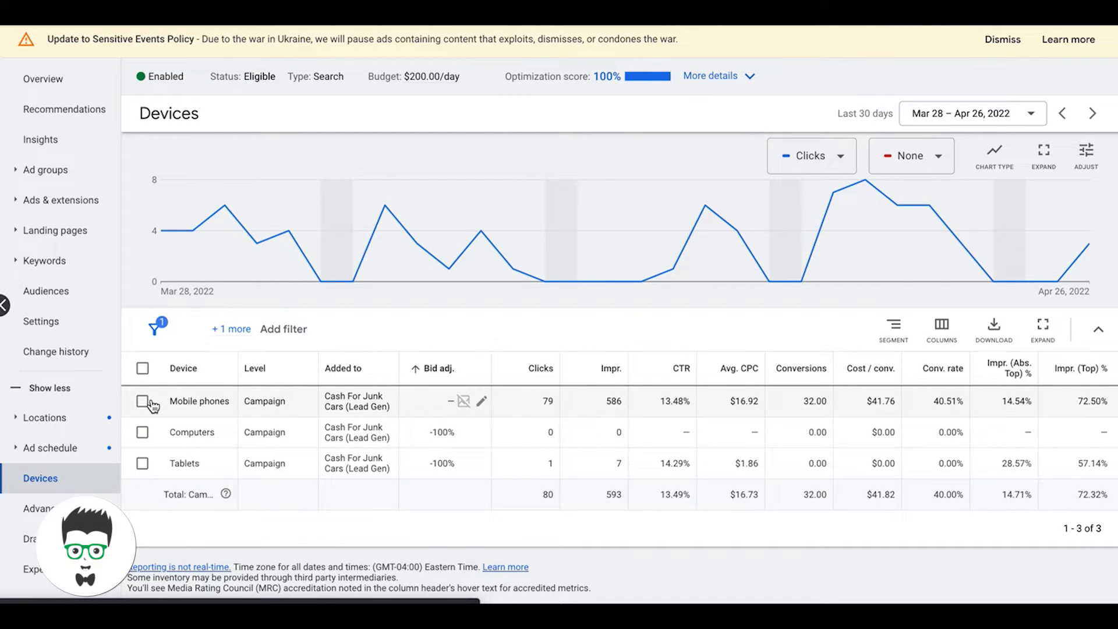
mouse_move(241, 410)
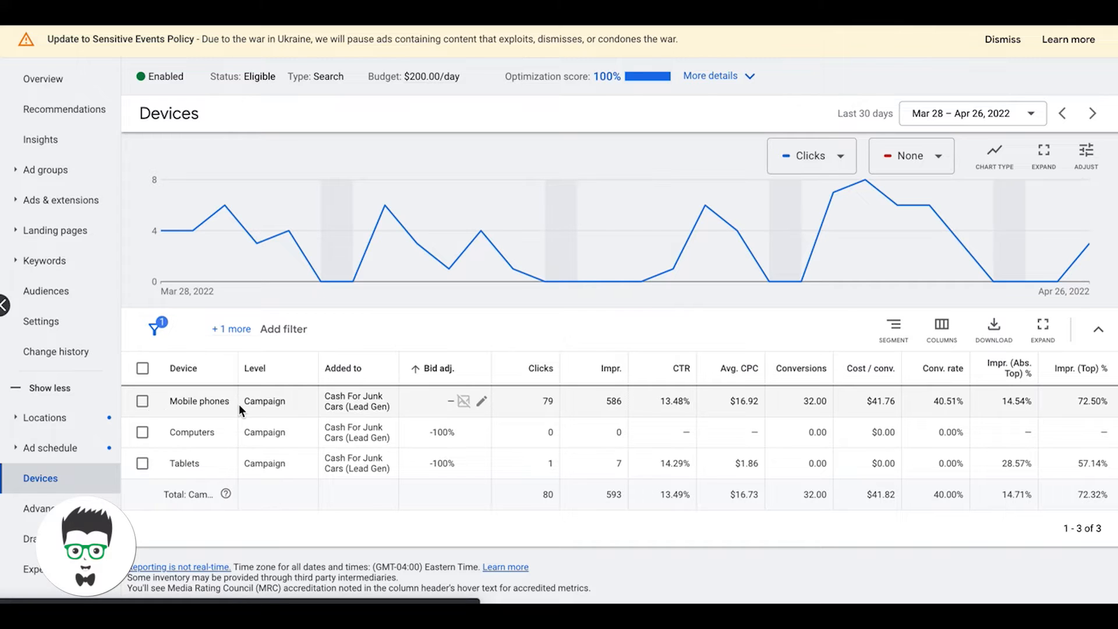
mouse_move(188, 467)
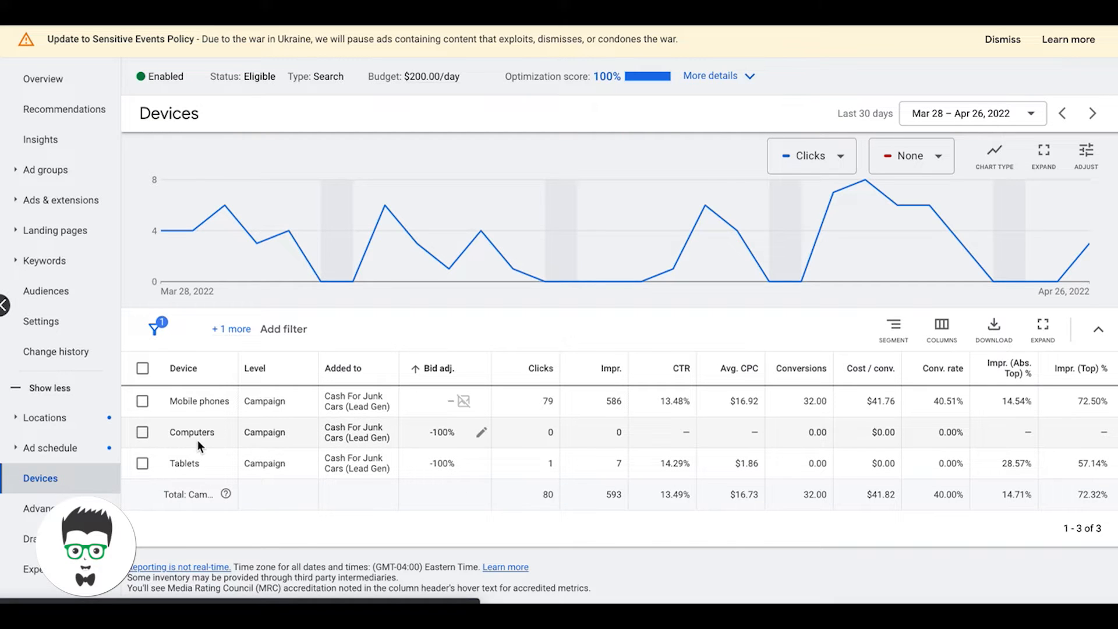
mouse_move(207, 446)
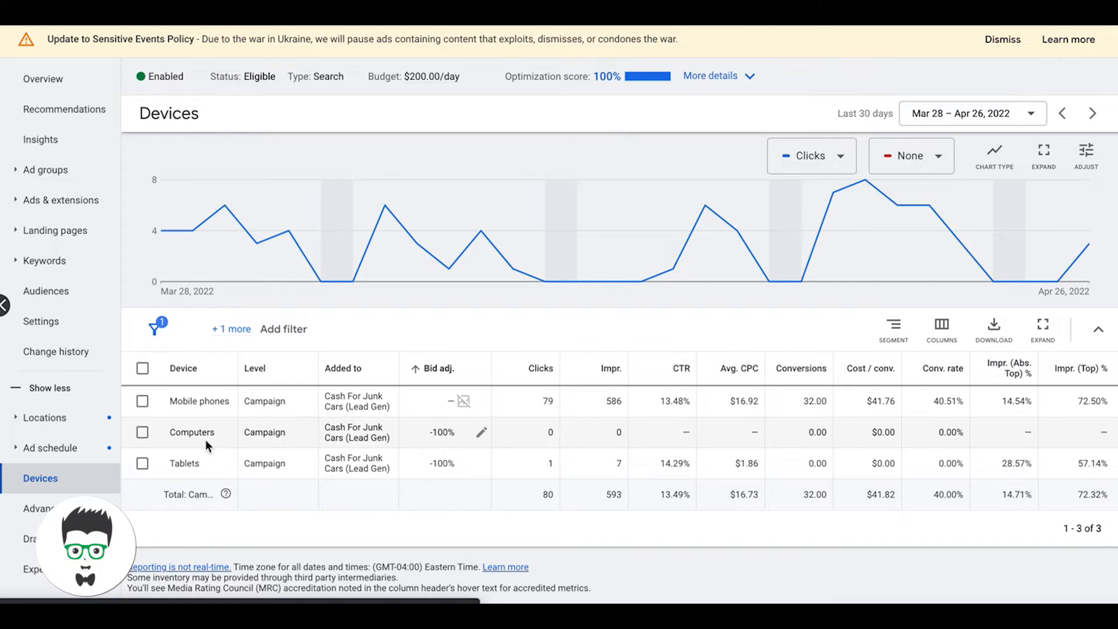
mouse_move(603, 468)
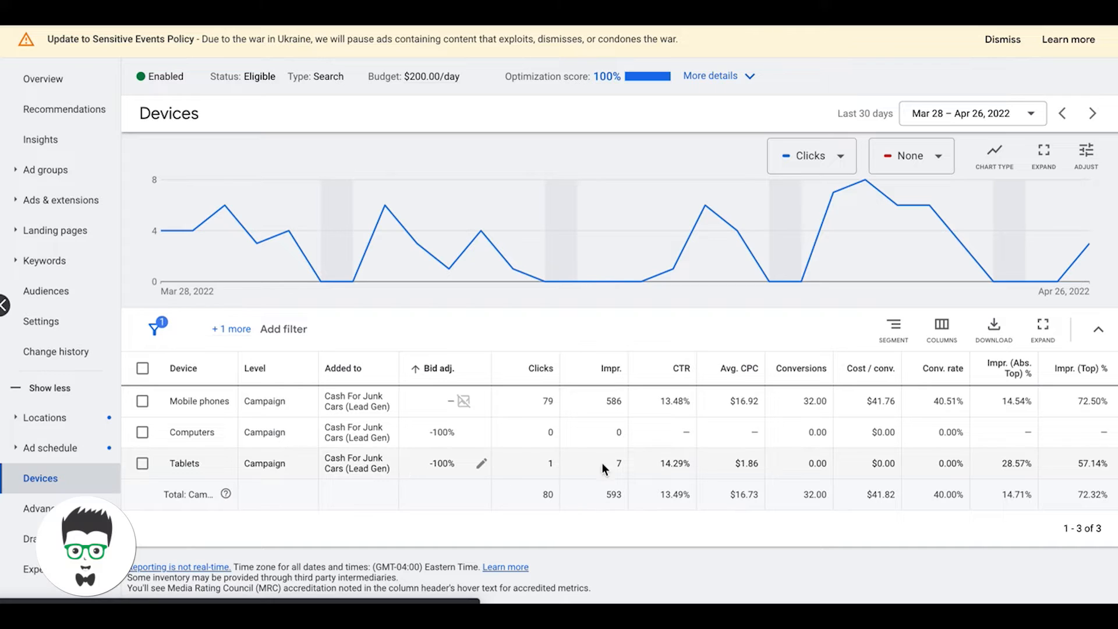
mouse_move(433, 476)
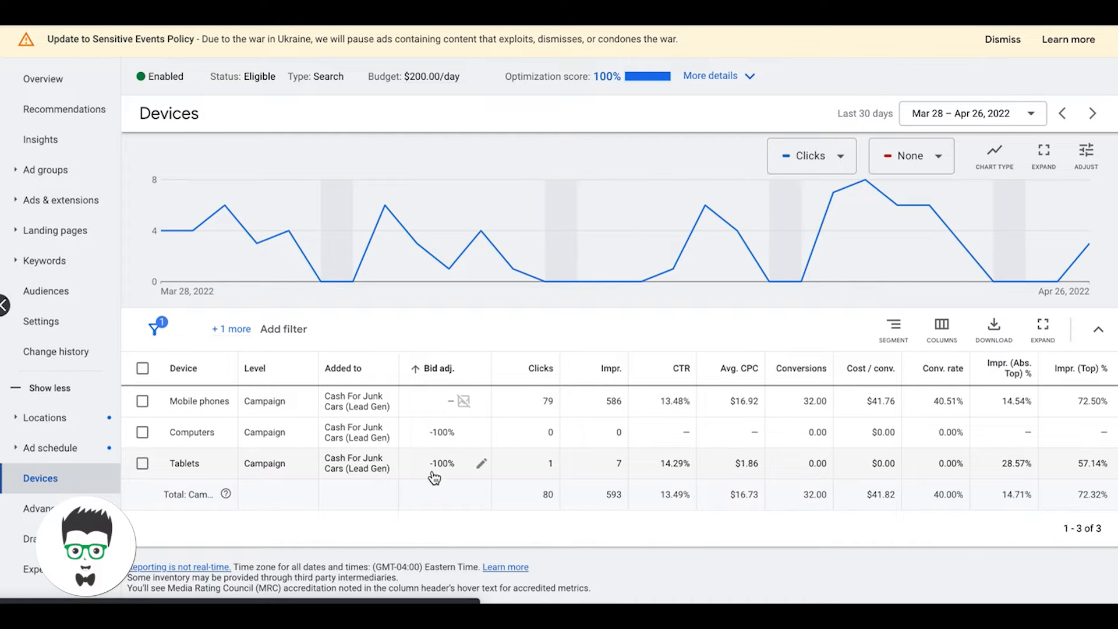
mouse_move(398, 457)
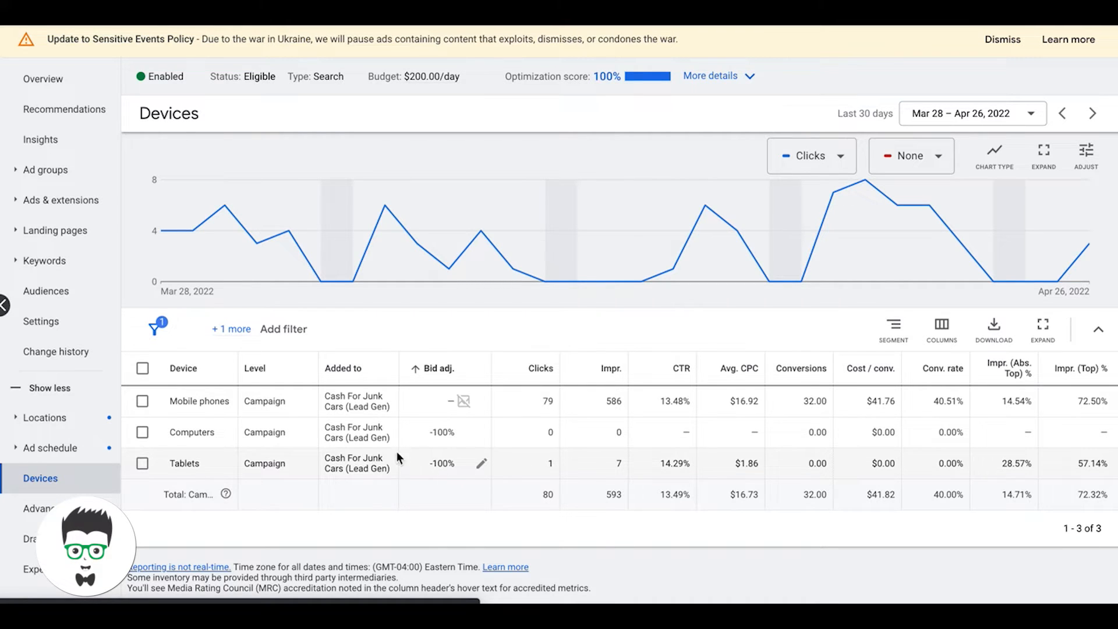
mouse_move(406, 451)
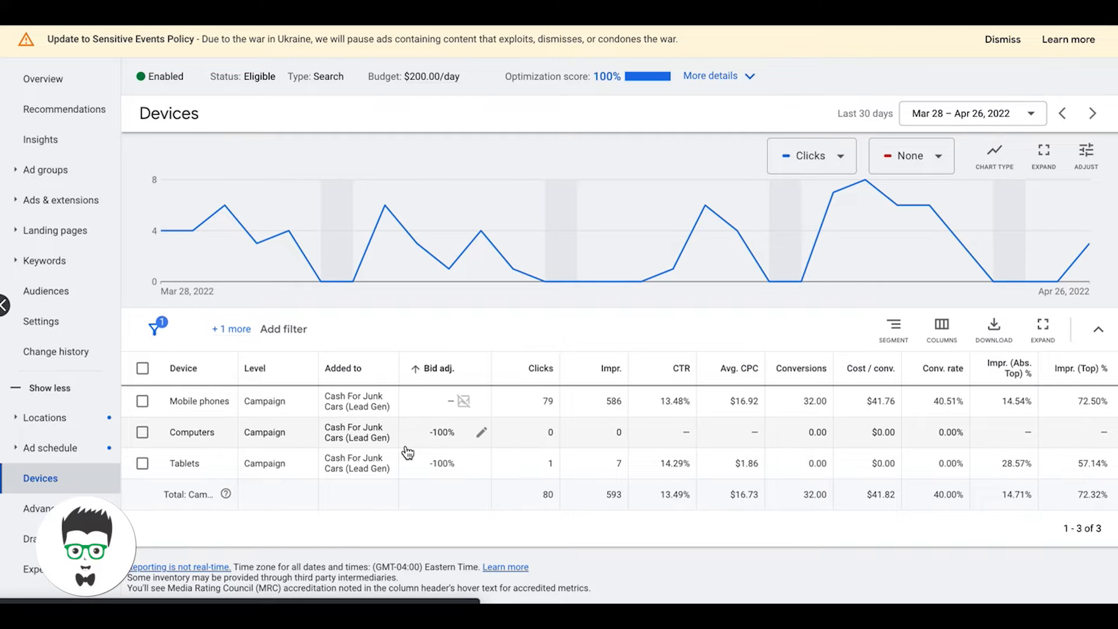
mouse_move(483, 434)
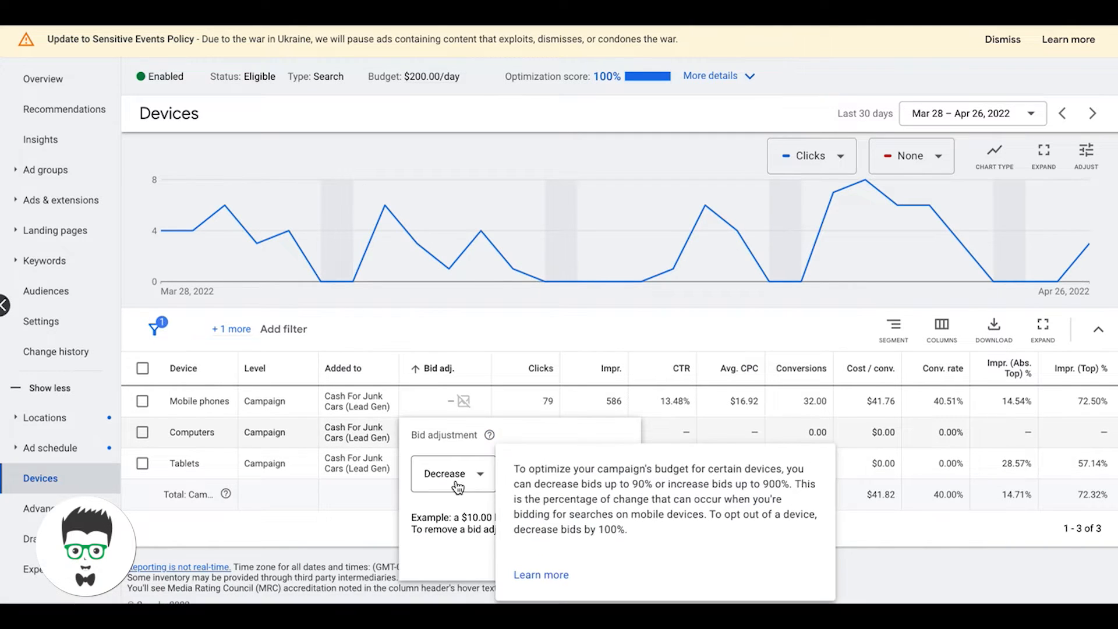
Inspect the computers bid adjustment (100% decrease) and close it unchanged
left_click(454, 473)
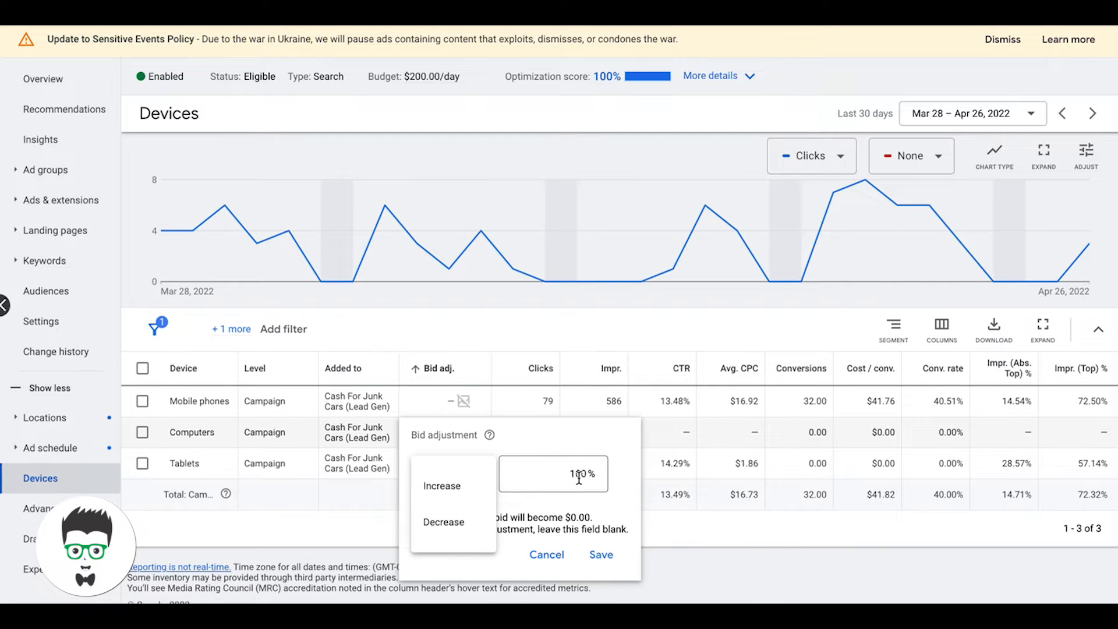
left_click(600, 554)
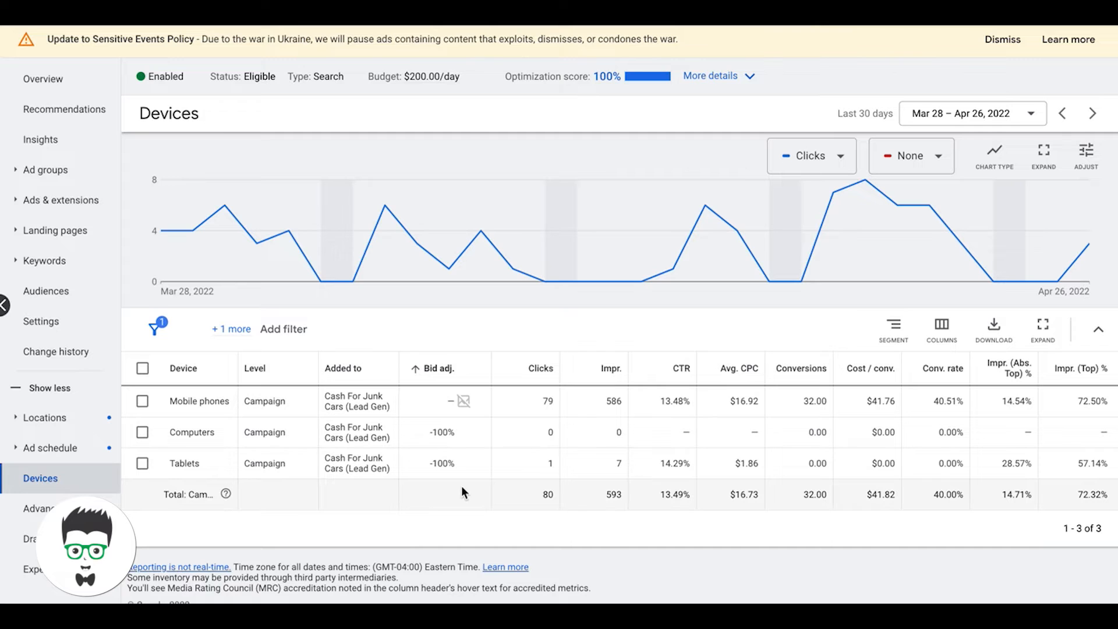
mouse_move(442, 467)
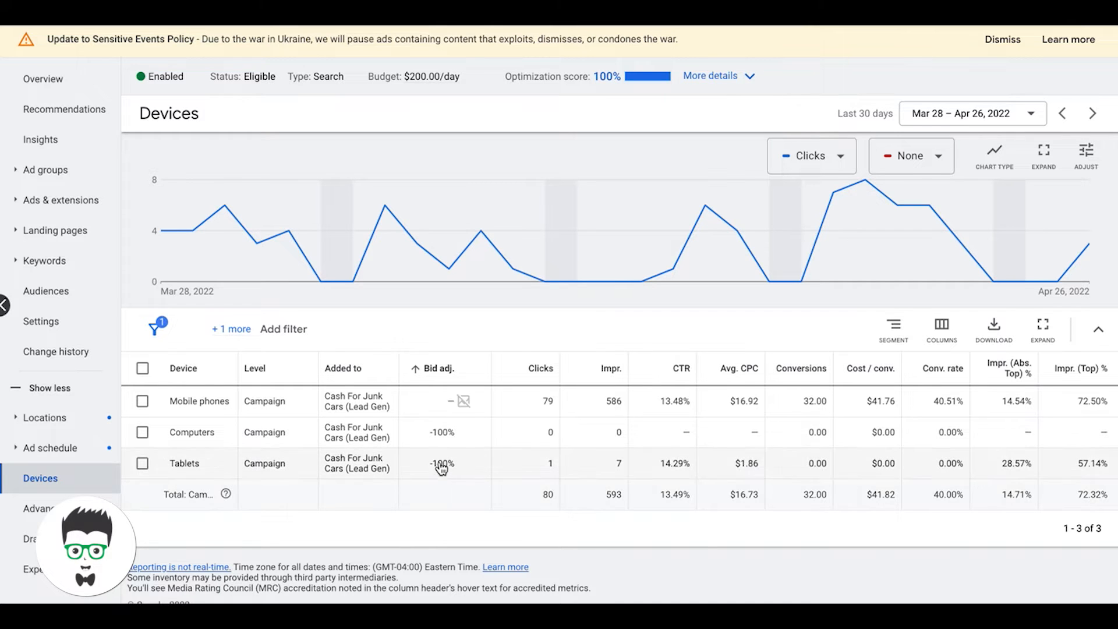
mouse_move(233, 414)
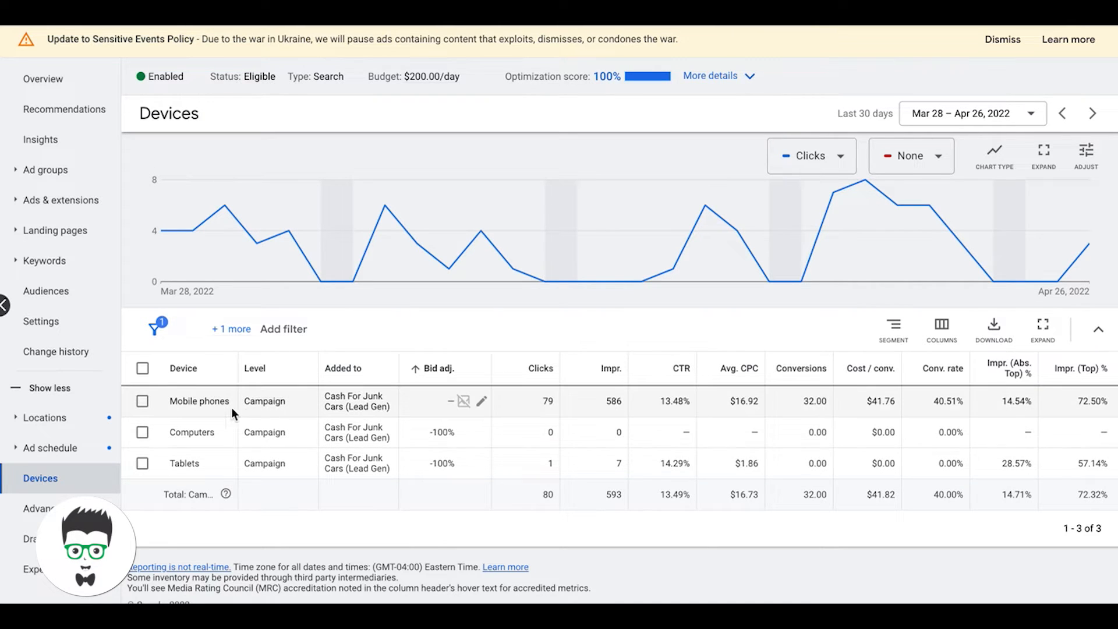
mouse_move(836, 417)
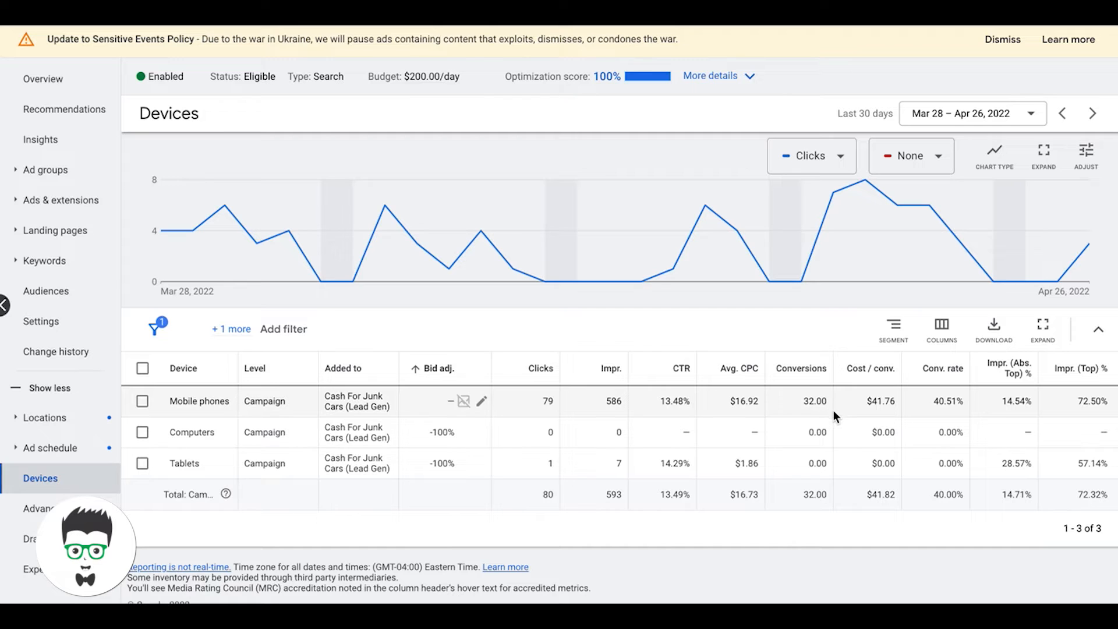
mouse_move(883, 413)
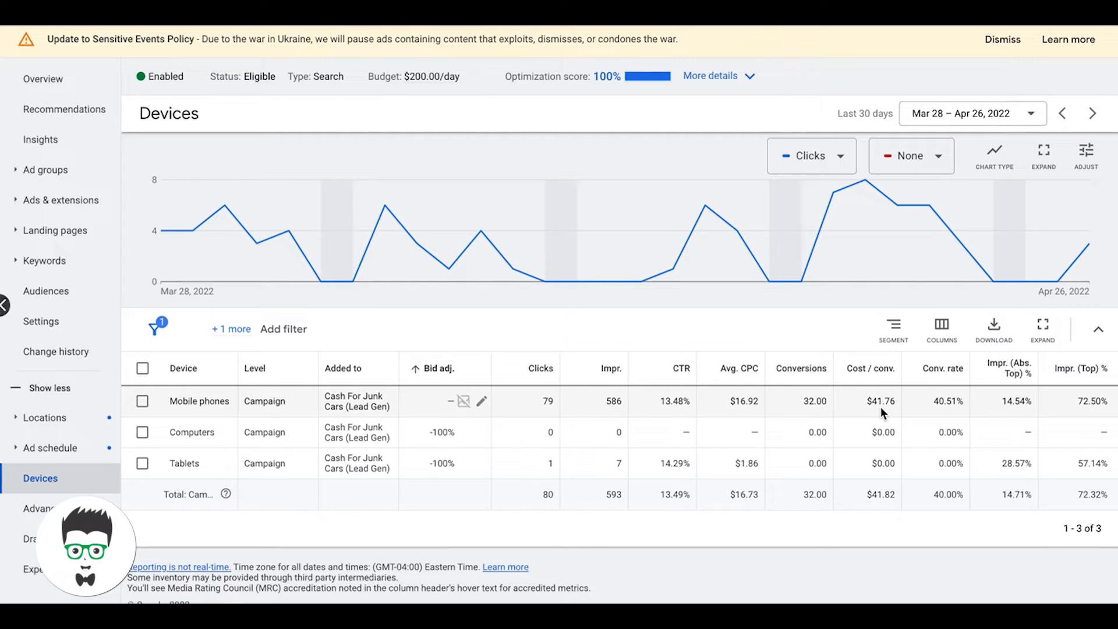
mouse_move(945, 409)
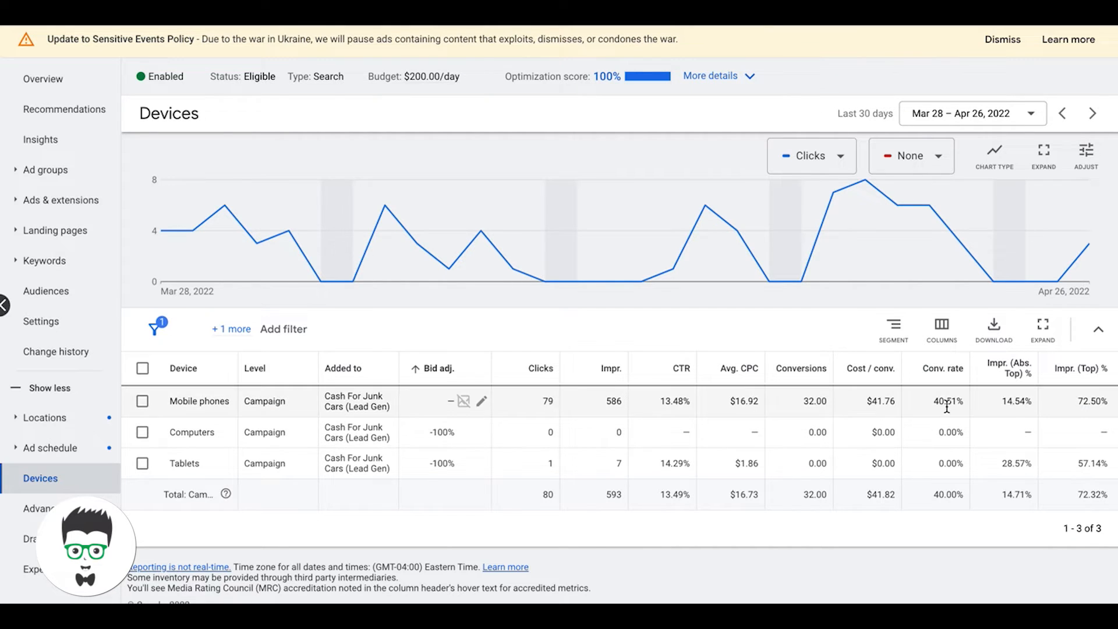
mouse_move(636, 416)
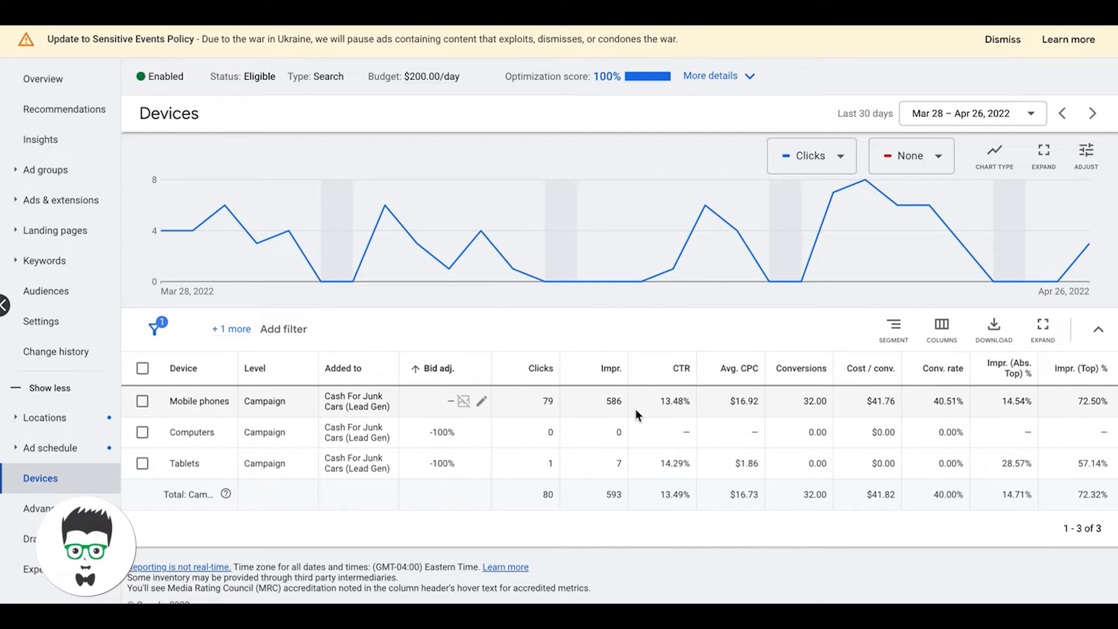
mouse_move(454, 410)
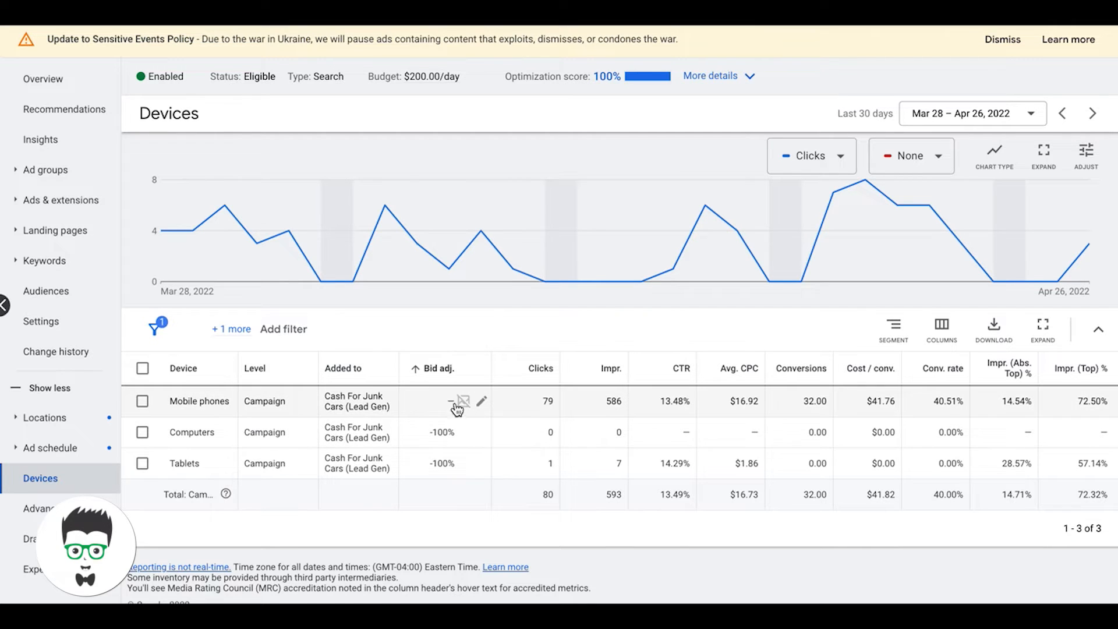
Give mobile phones a 3% bid decrease
left_click(483, 401)
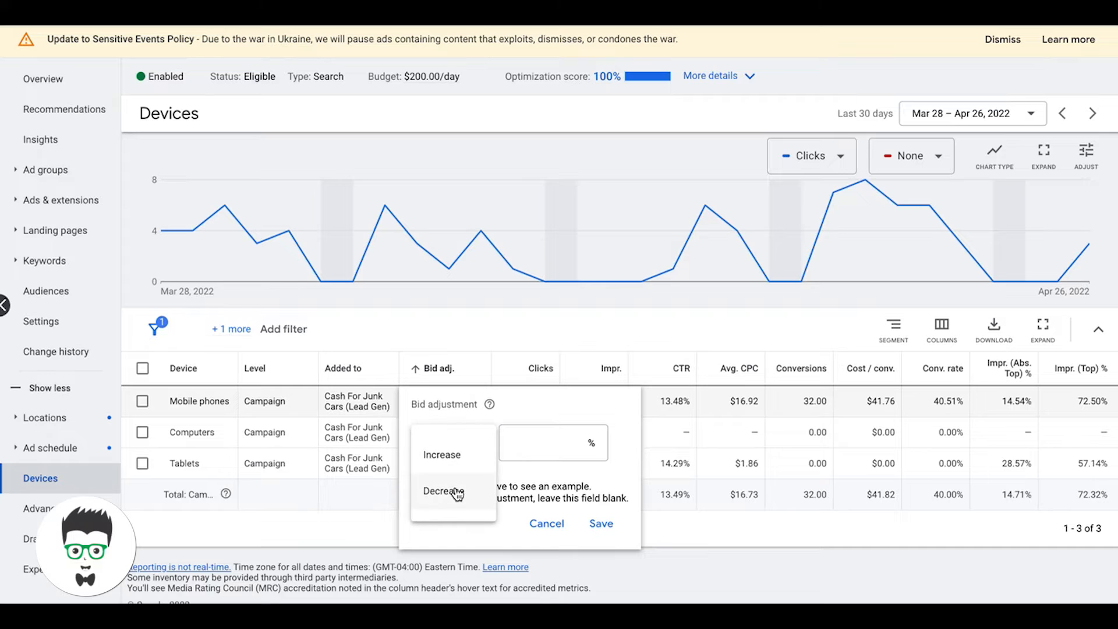
left_click(455, 491)
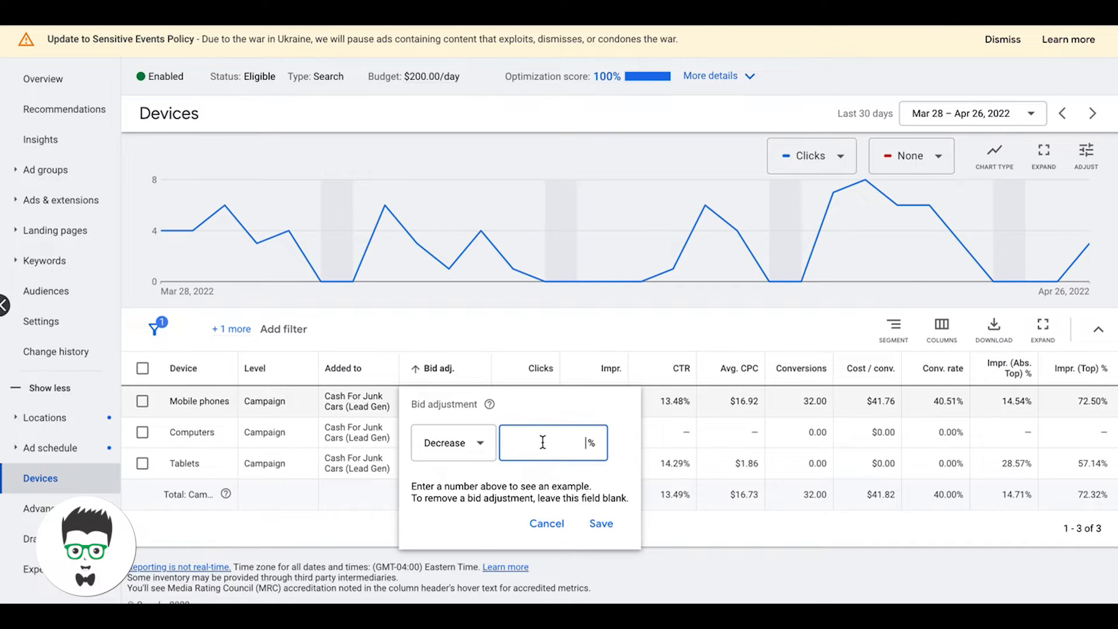
type("3%")
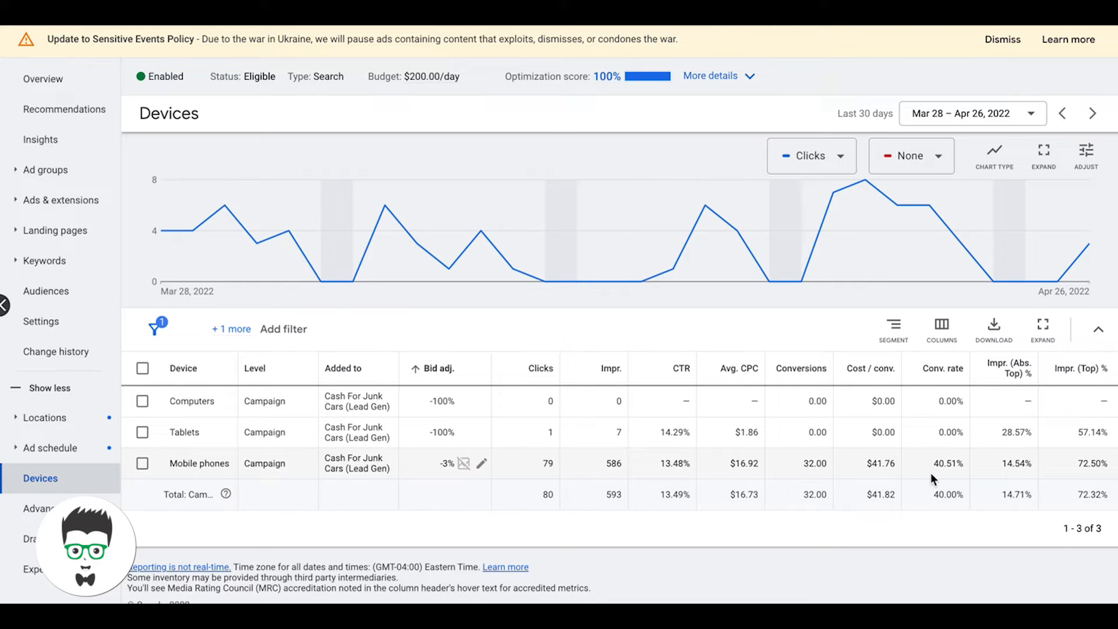
mouse_move(955, 475)
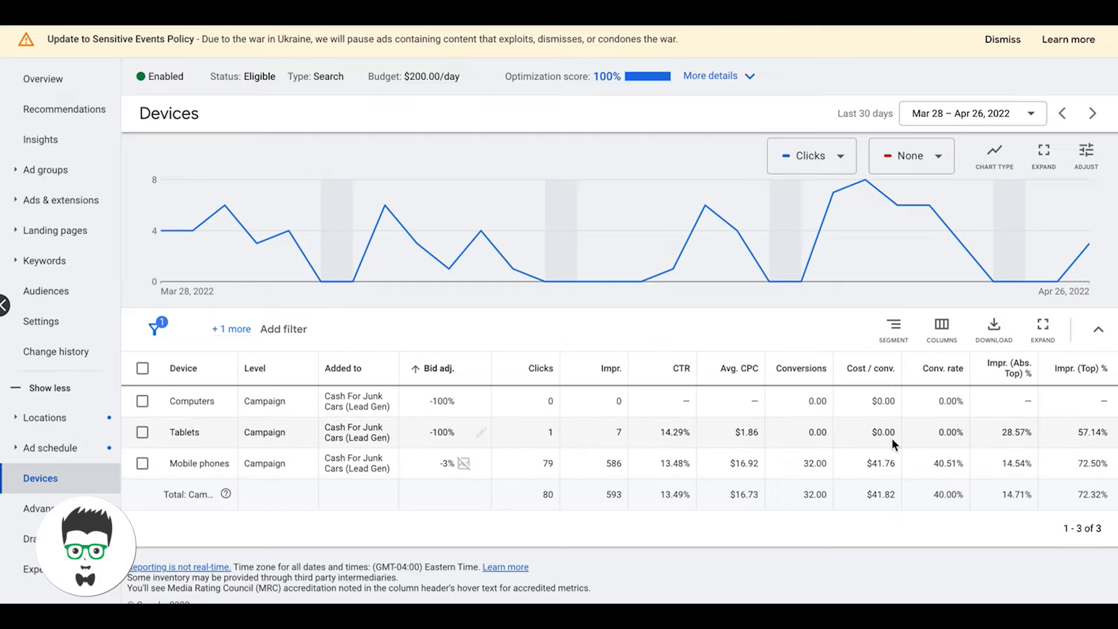
mouse_move(970, 399)
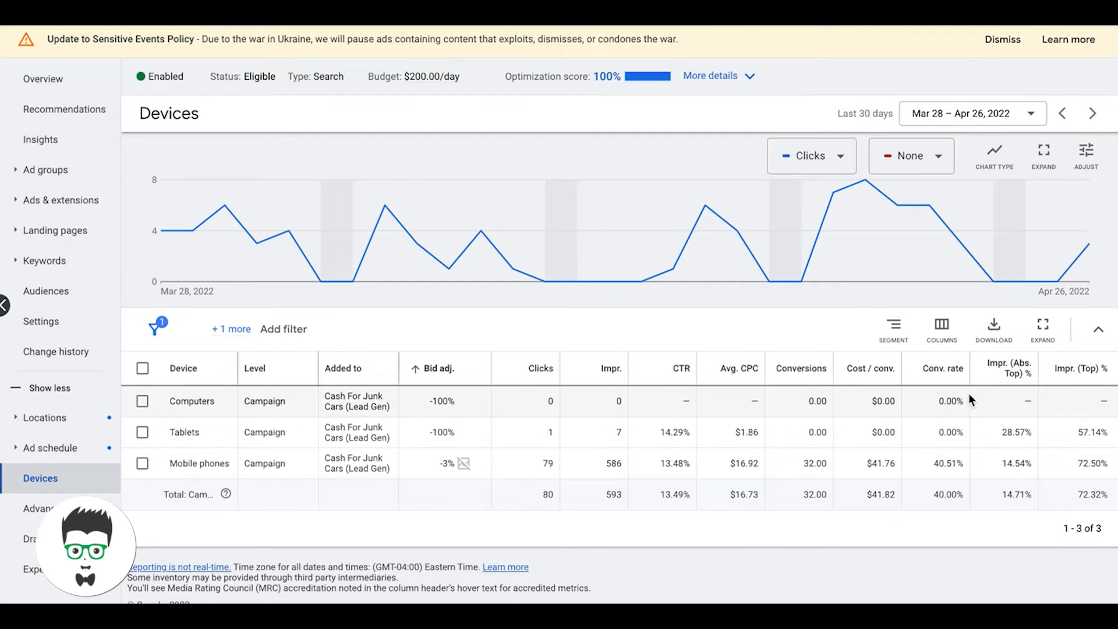
mouse_move(835, 410)
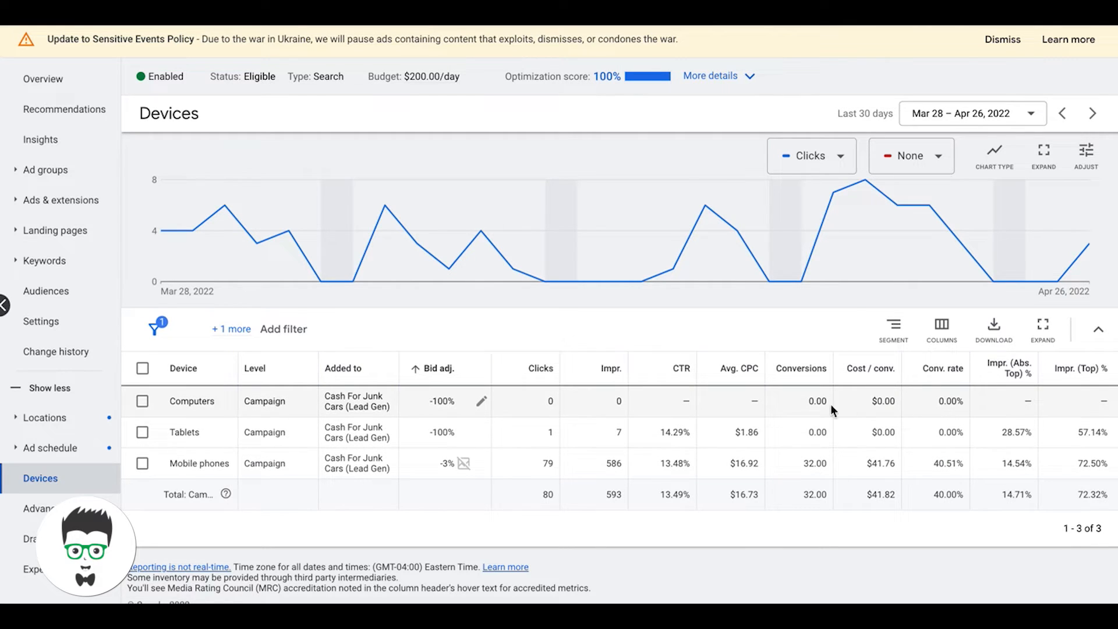
mouse_move(870, 409)
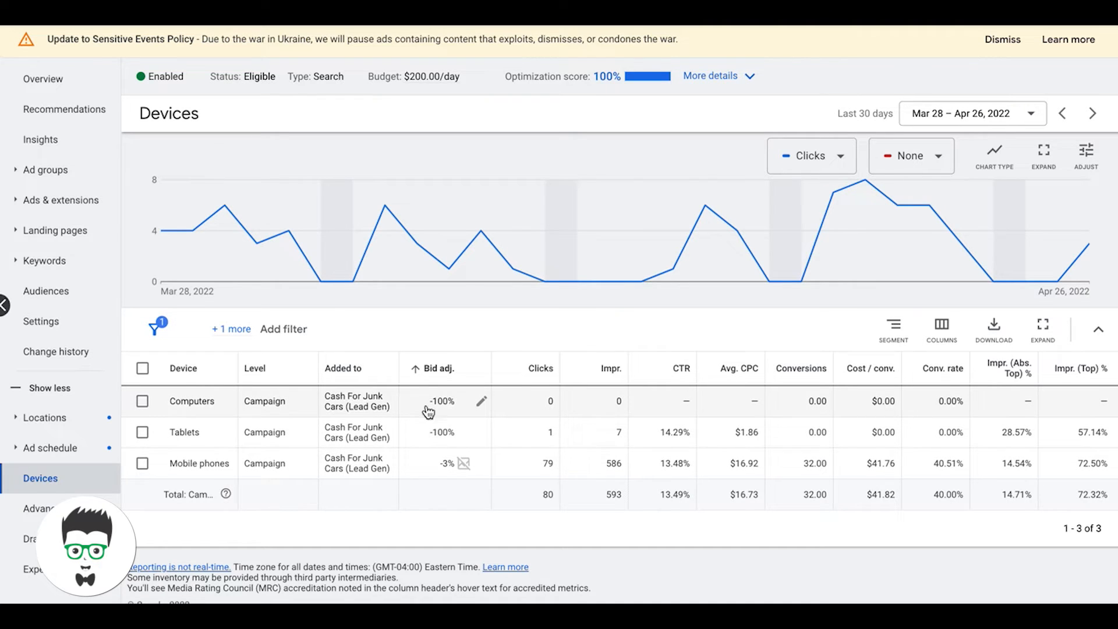
mouse_move(448, 409)
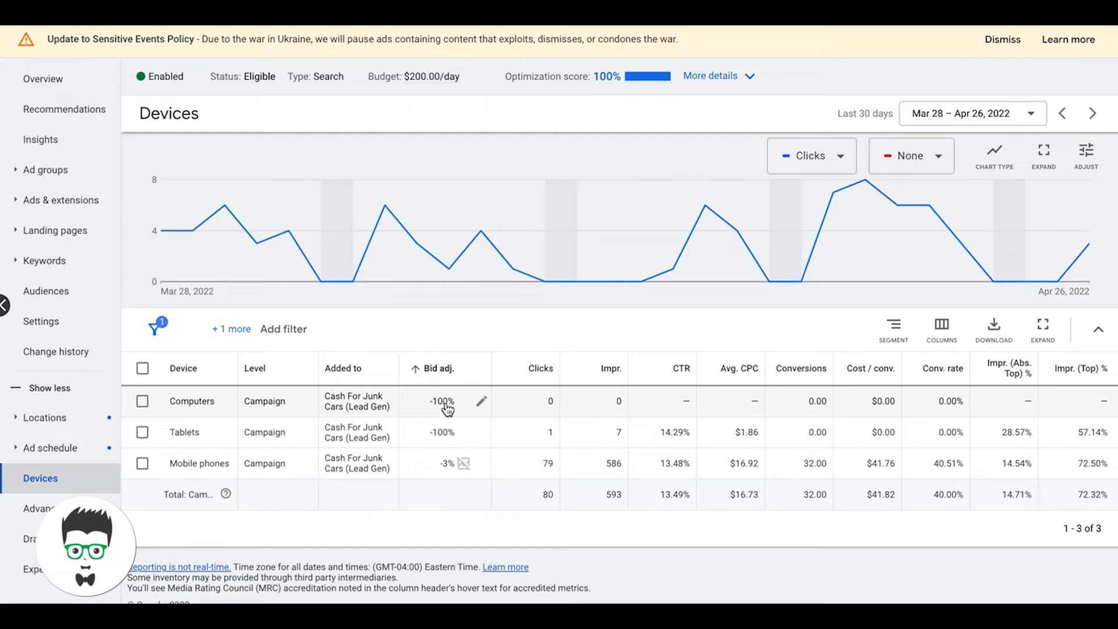
mouse_move(731, 413)
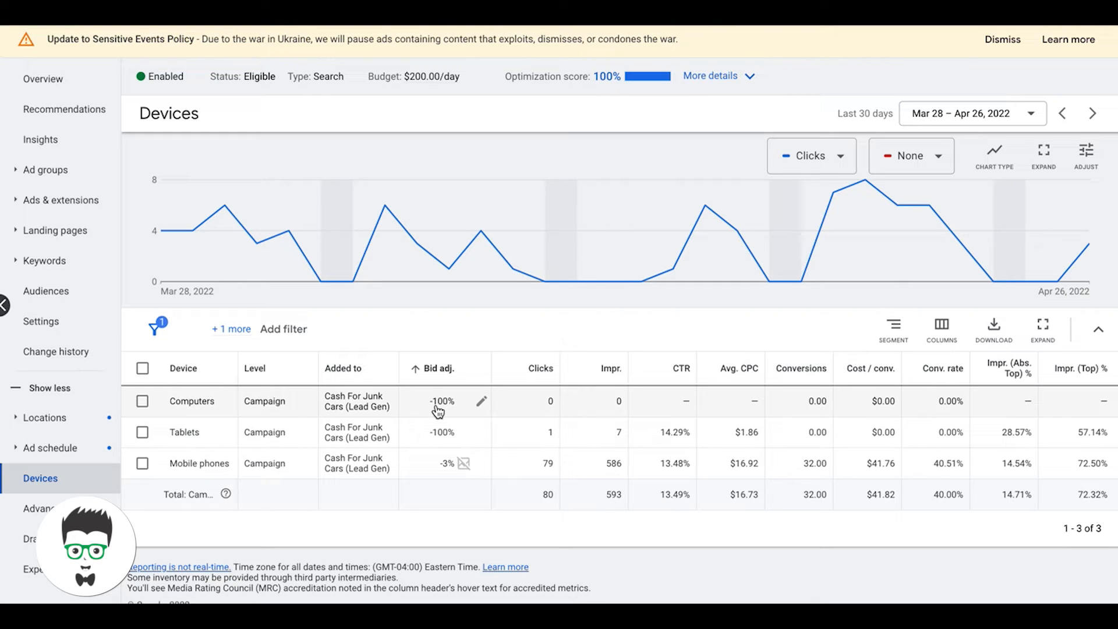
mouse_move(728, 488)
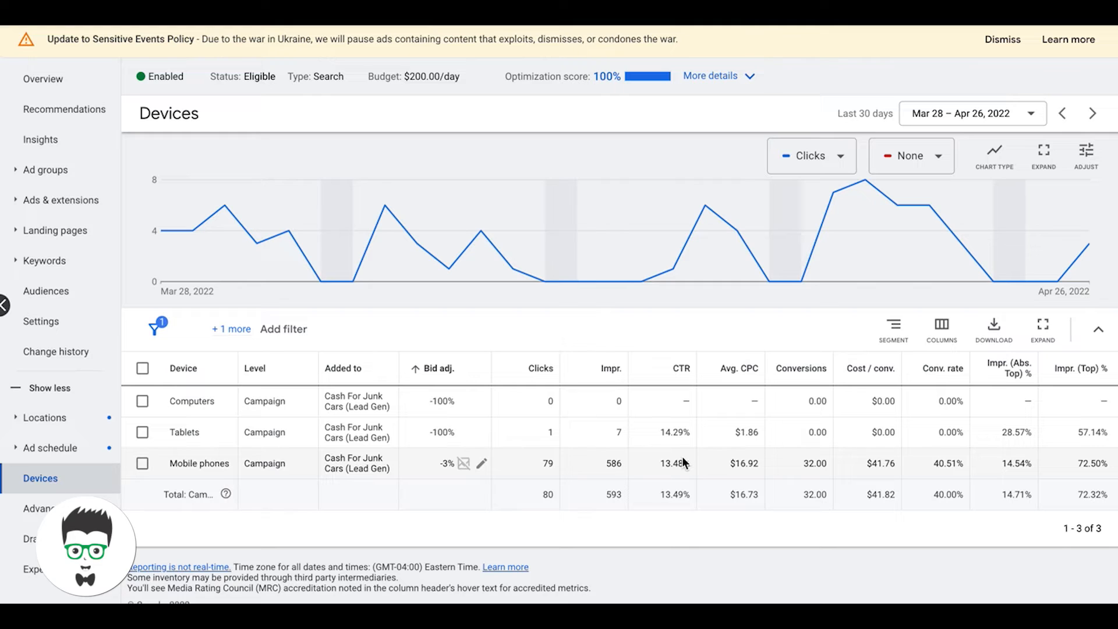
mouse_move(1074, 454)
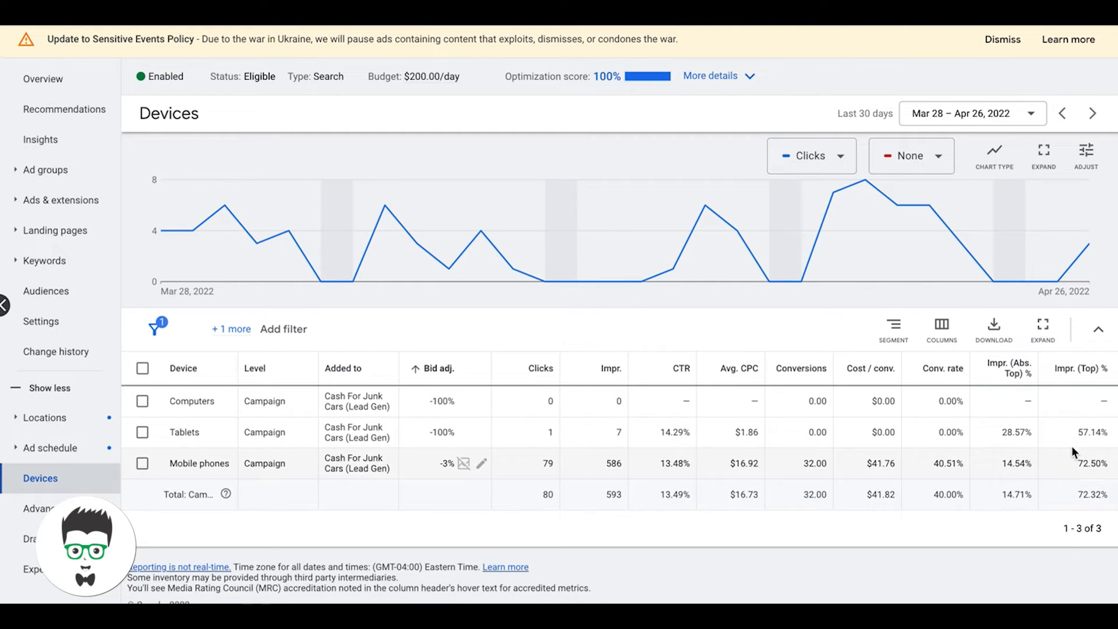
mouse_move(1083, 368)
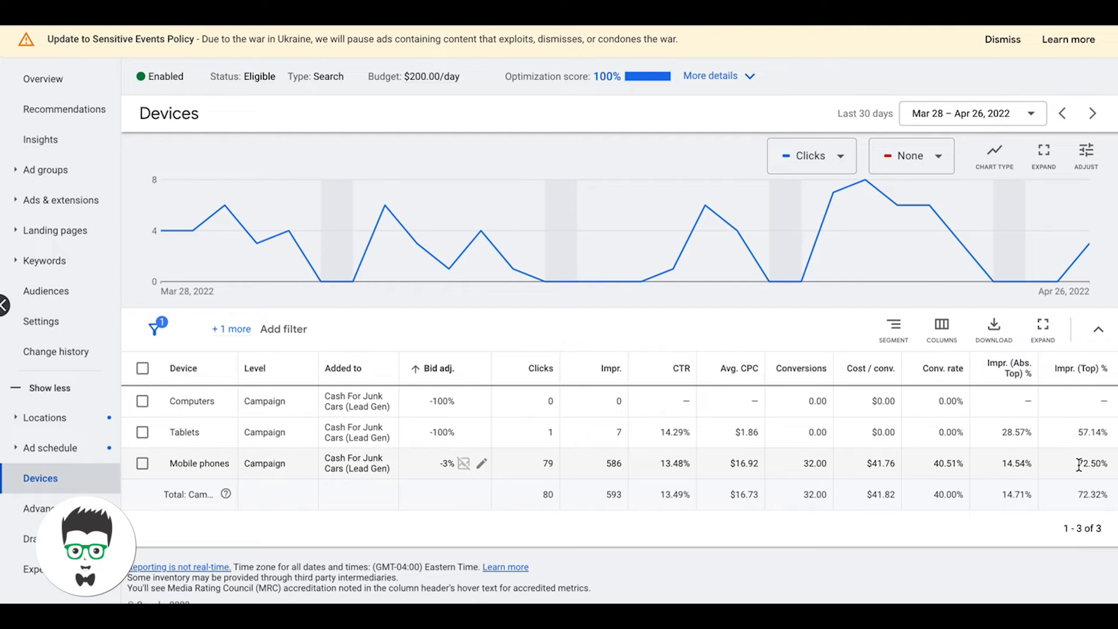
mouse_move(1077, 444)
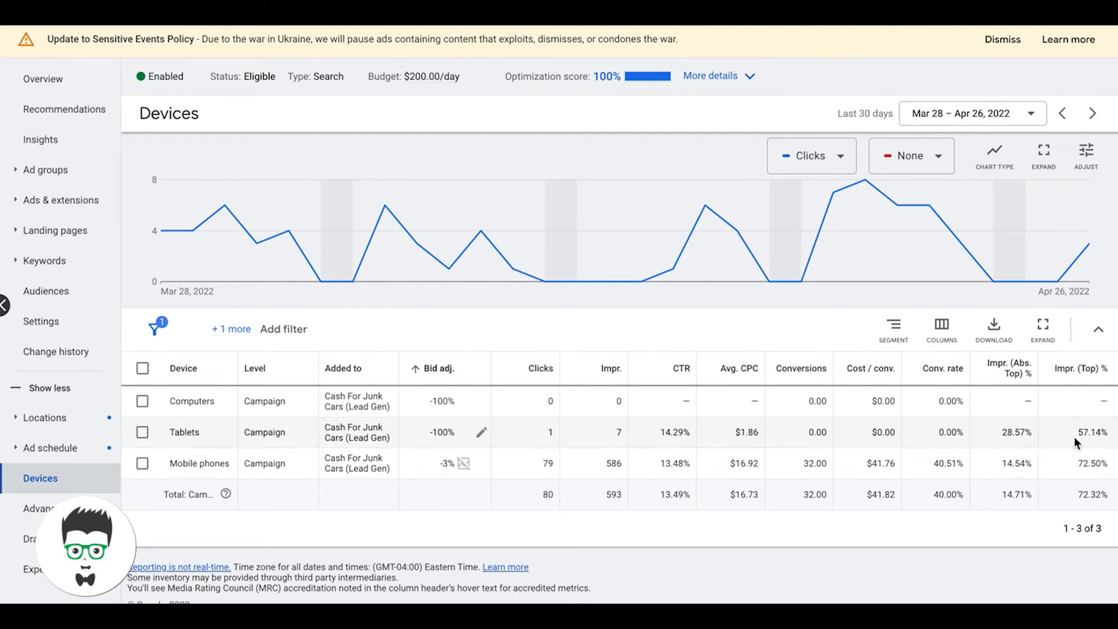
mouse_move(1071, 439)
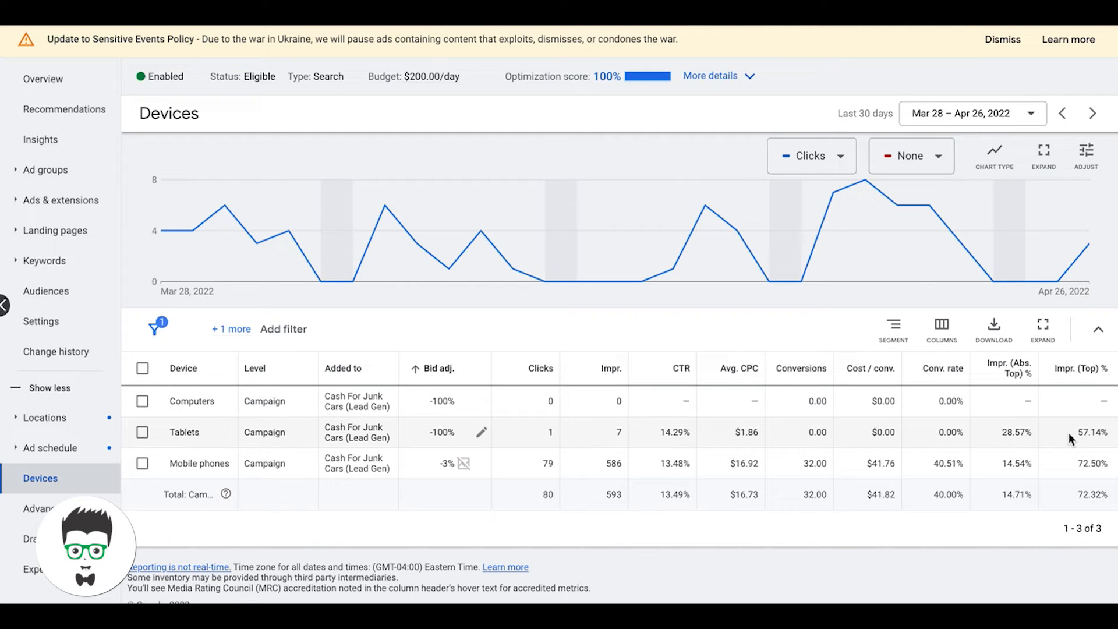
mouse_move(1082, 435)
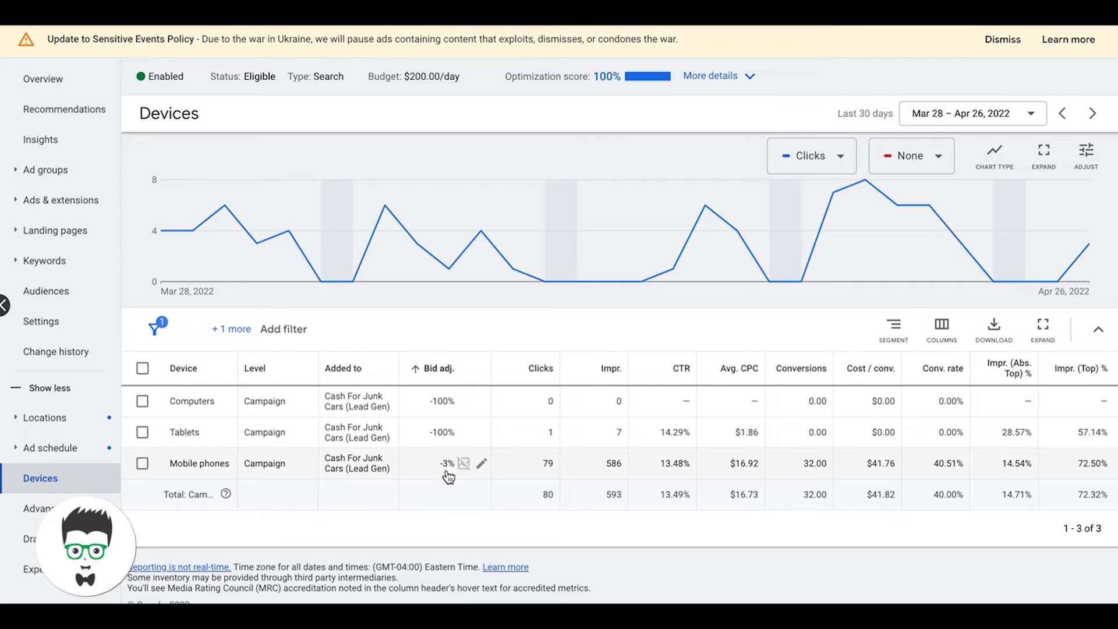
mouse_move(959, 469)
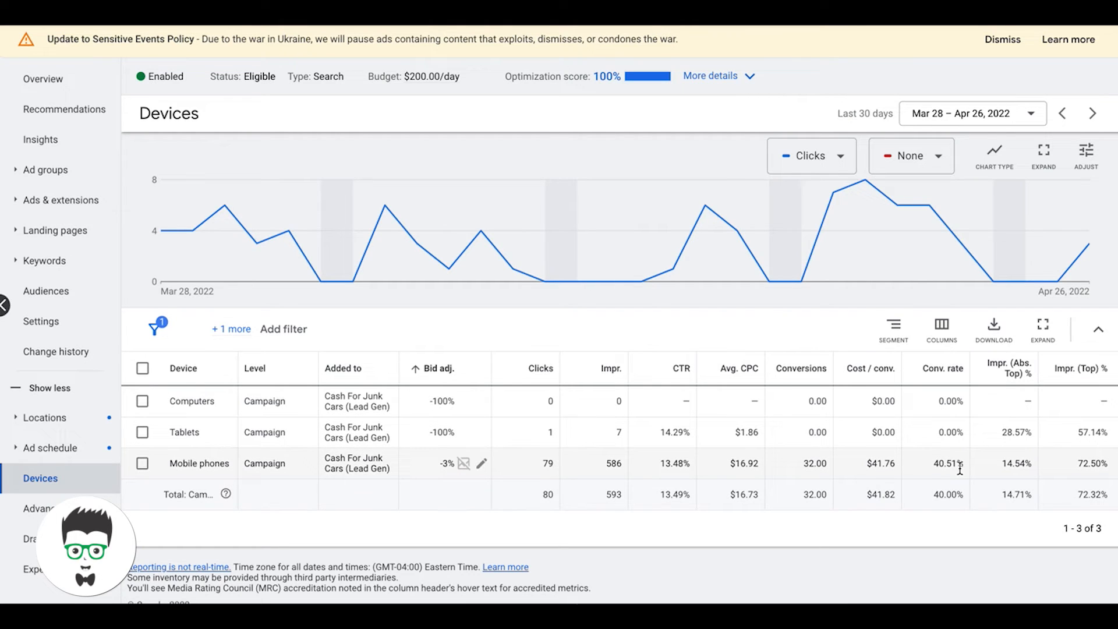
mouse_move(881, 469)
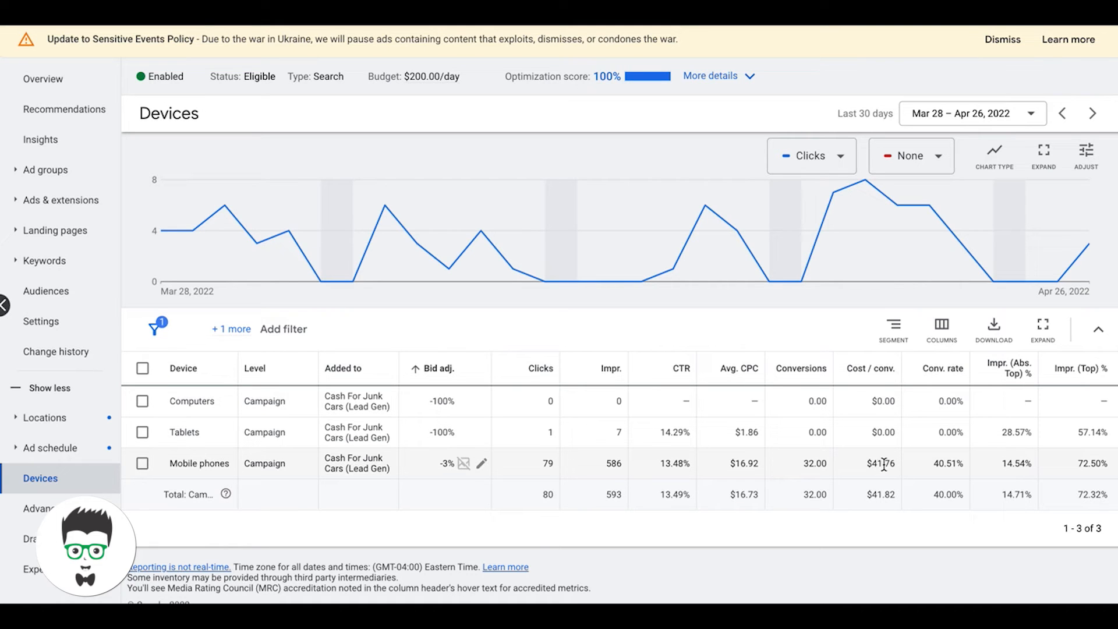
mouse_move(1090, 464)
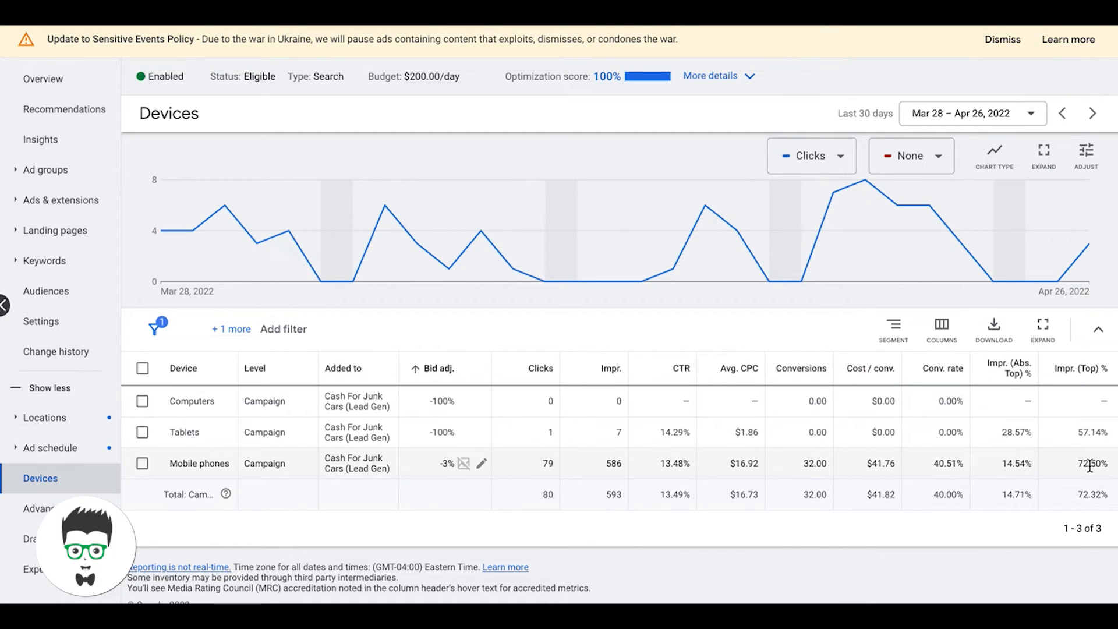
mouse_move(419, 509)
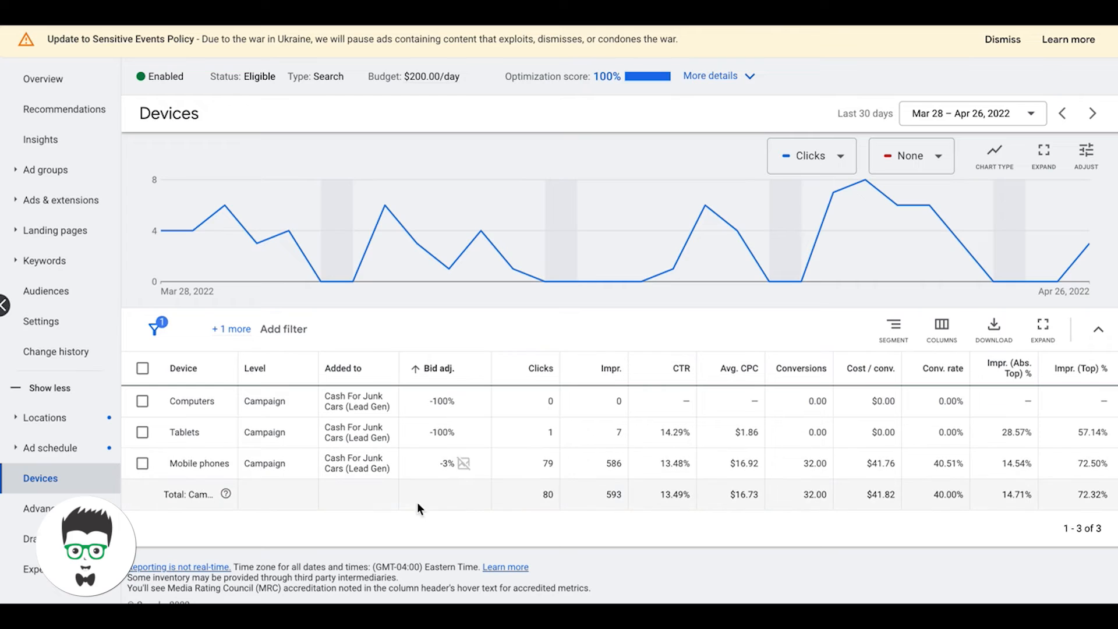
mouse_move(448, 468)
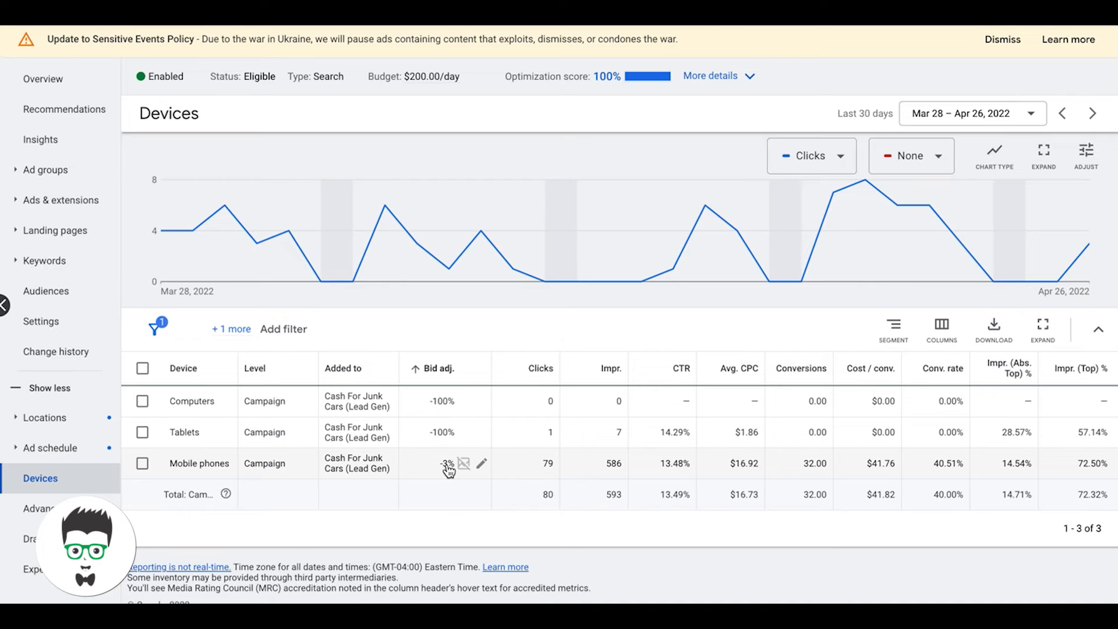
mouse_move(596, 463)
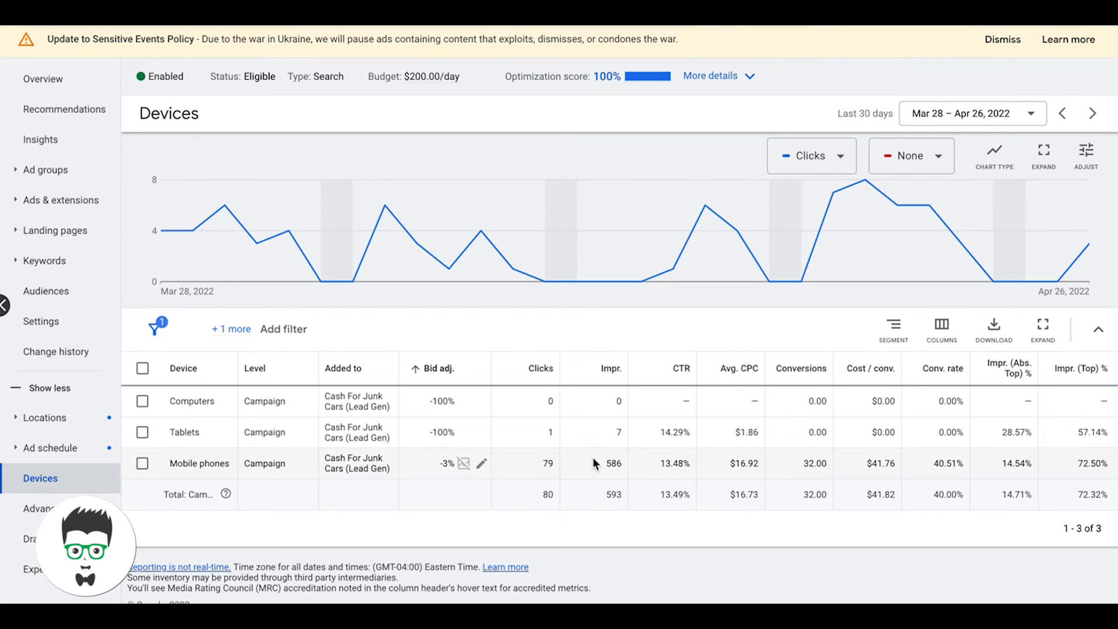
mouse_move(652, 364)
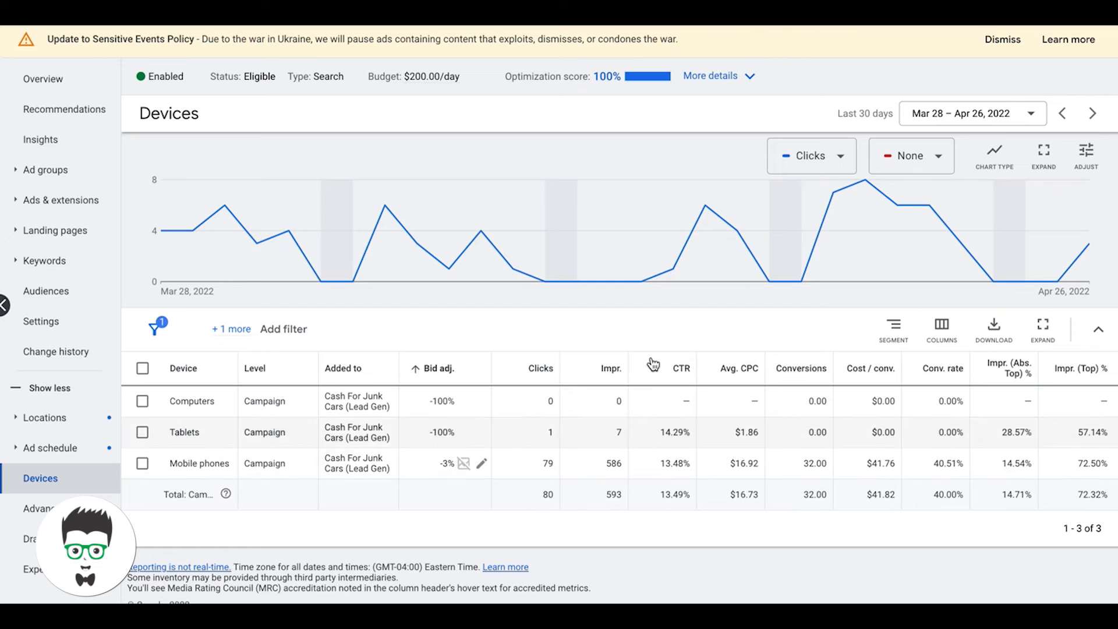
mouse_move(713, 380)
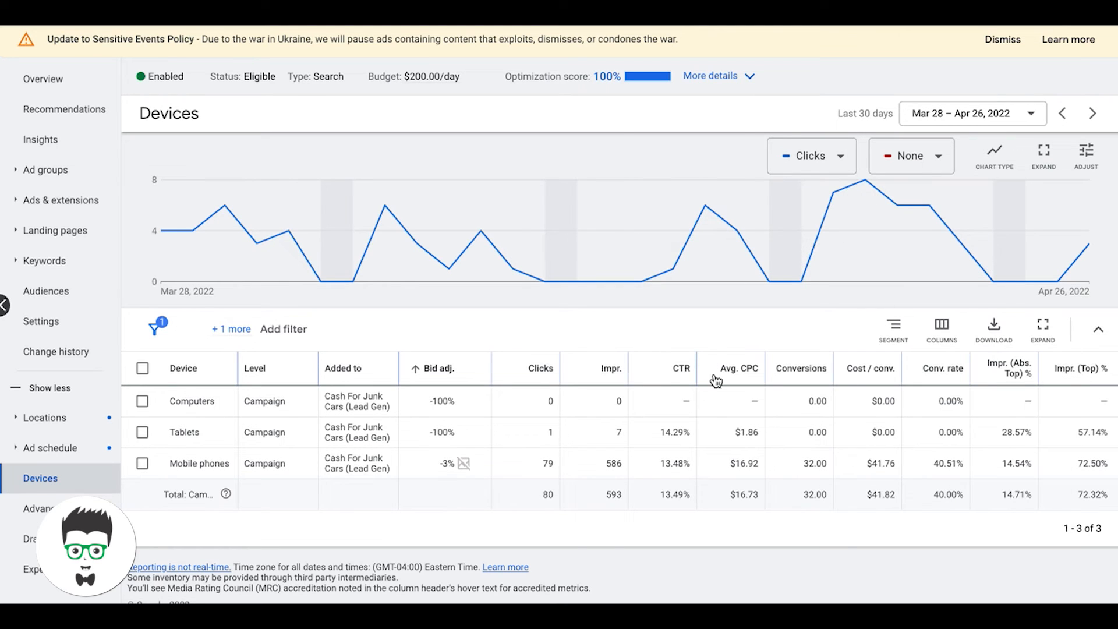
mouse_move(1088, 368)
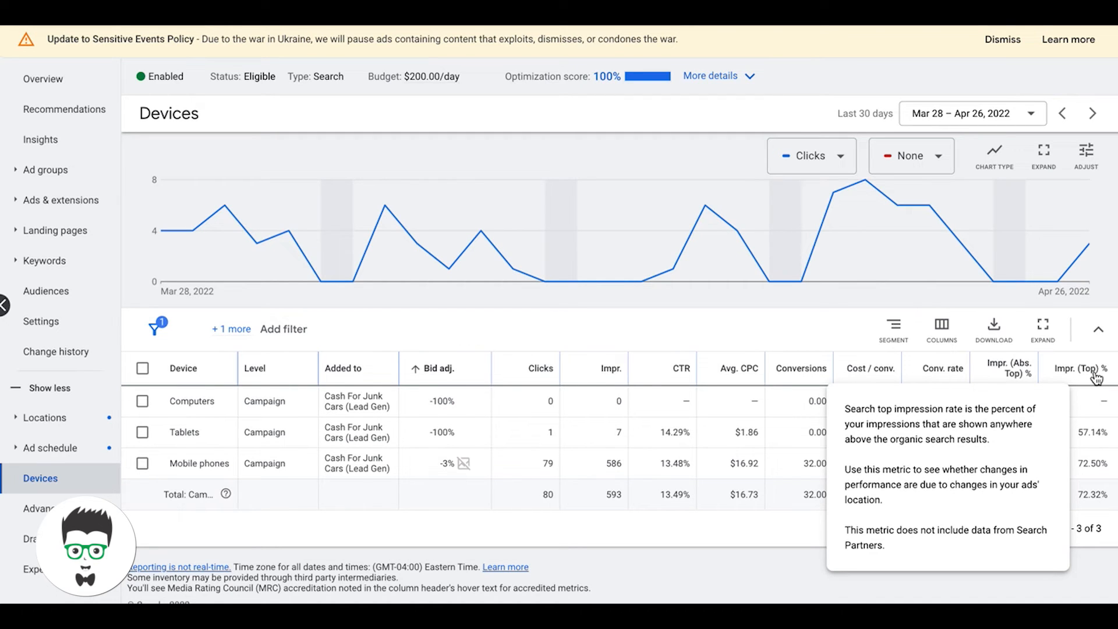
mouse_move(699, 342)
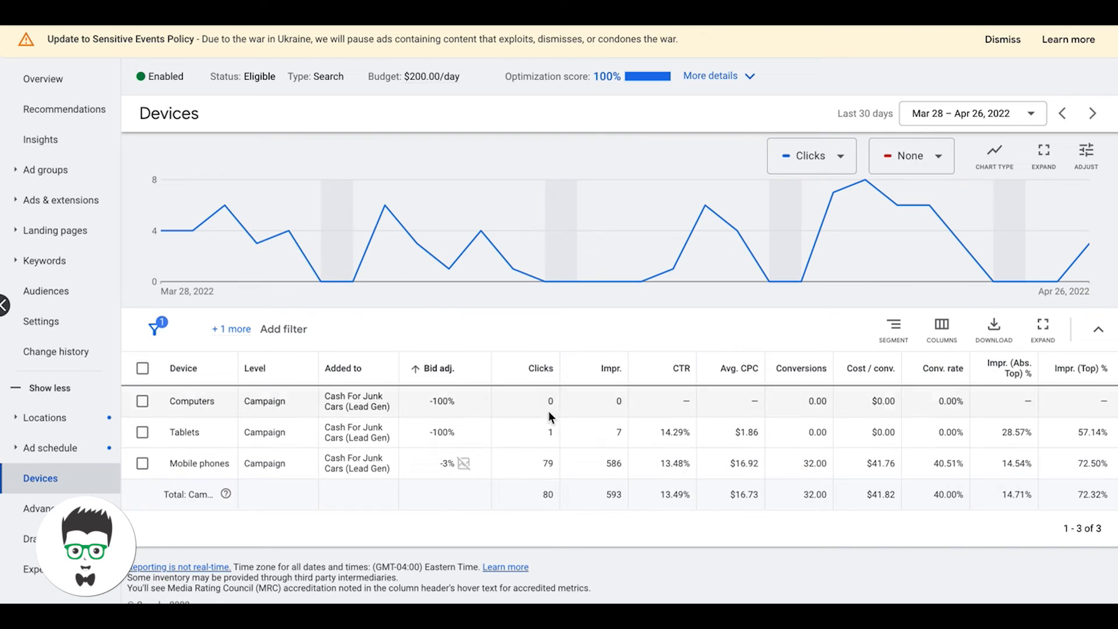
mouse_move(557, 474)
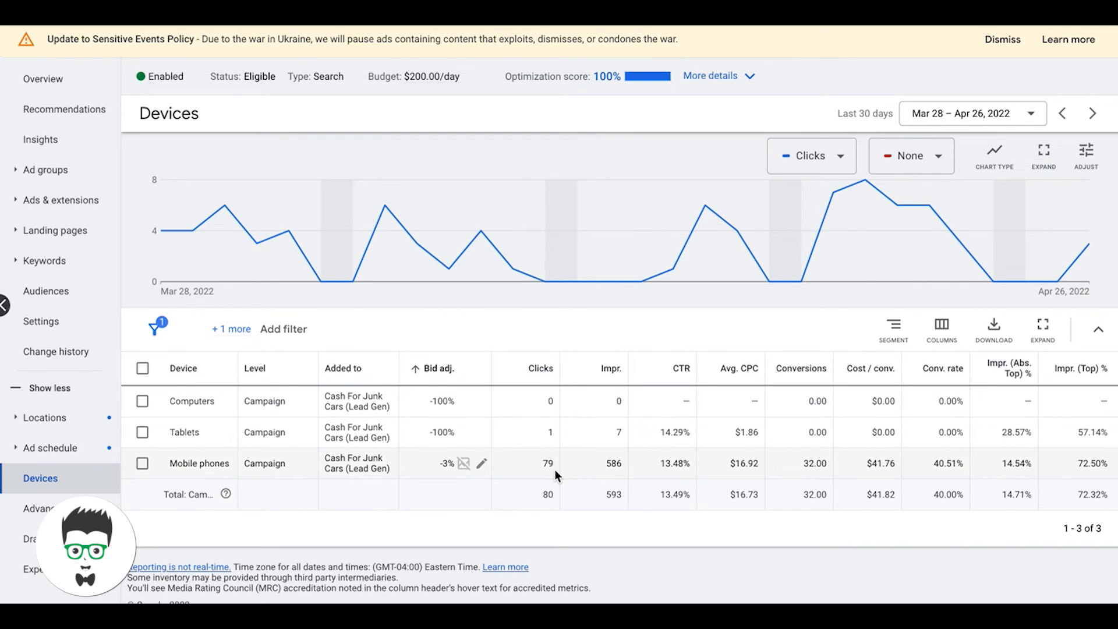
mouse_move(442, 401)
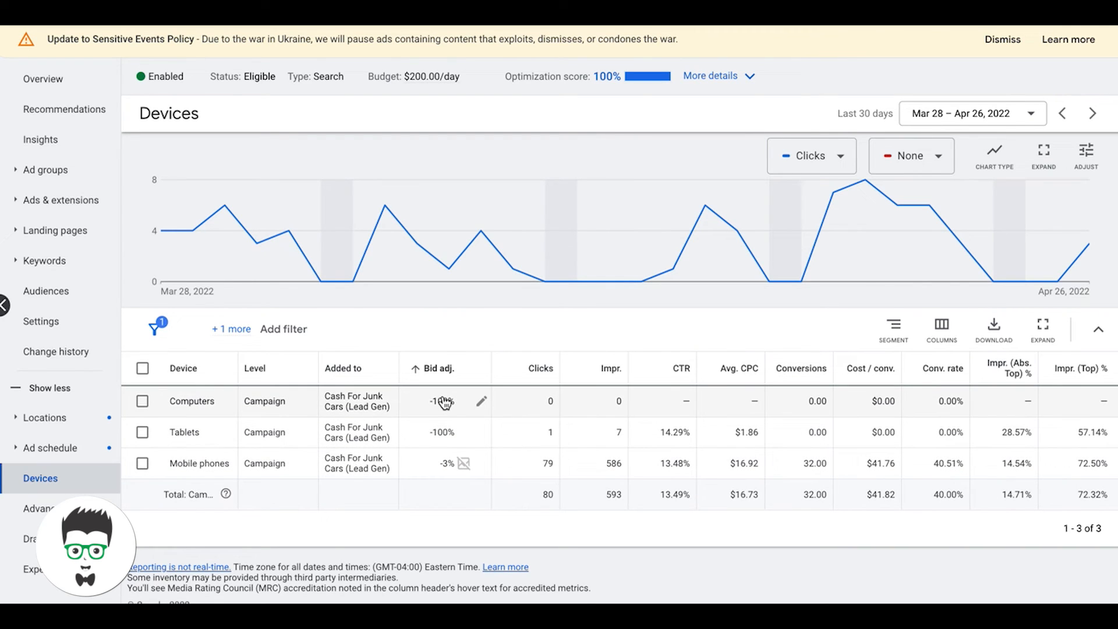
mouse_move(556, 471)
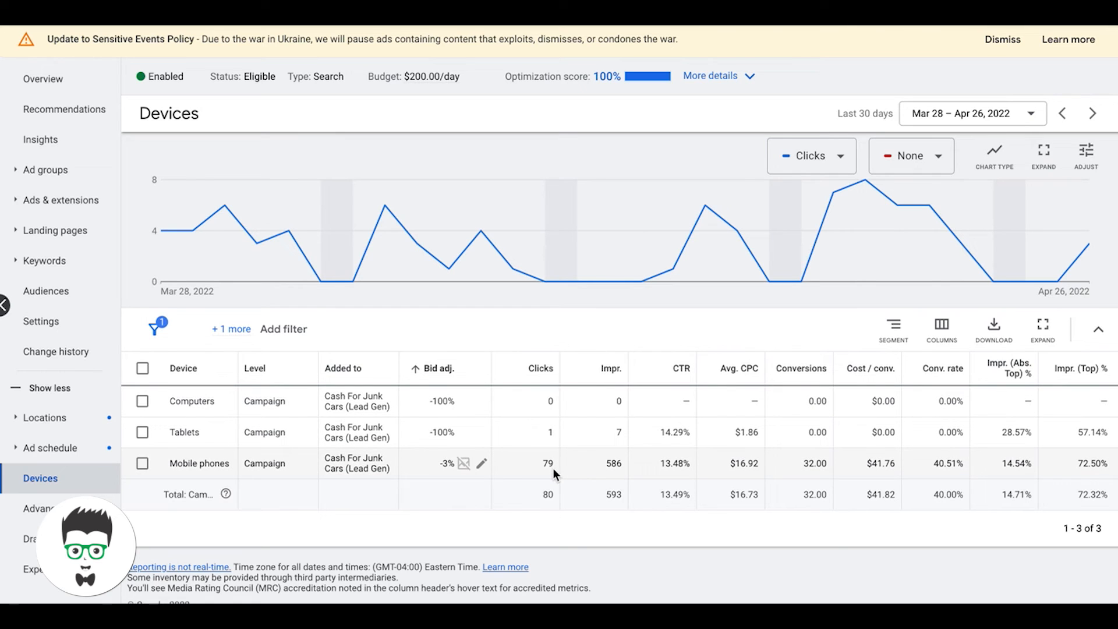
mouse_move(445, 466)
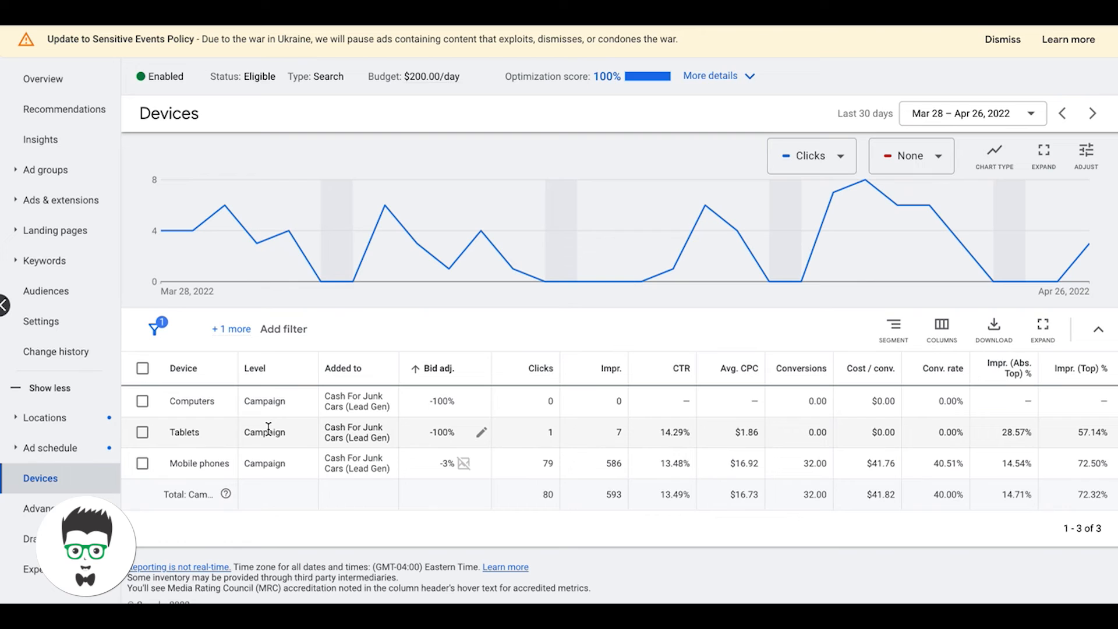
mouse_move(390, 345)
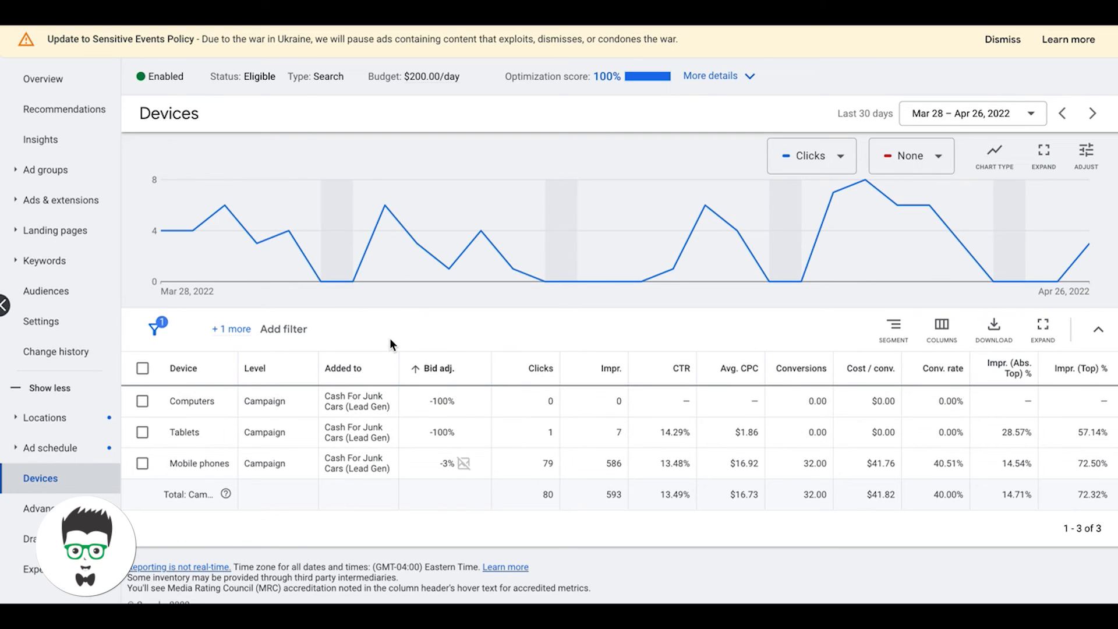